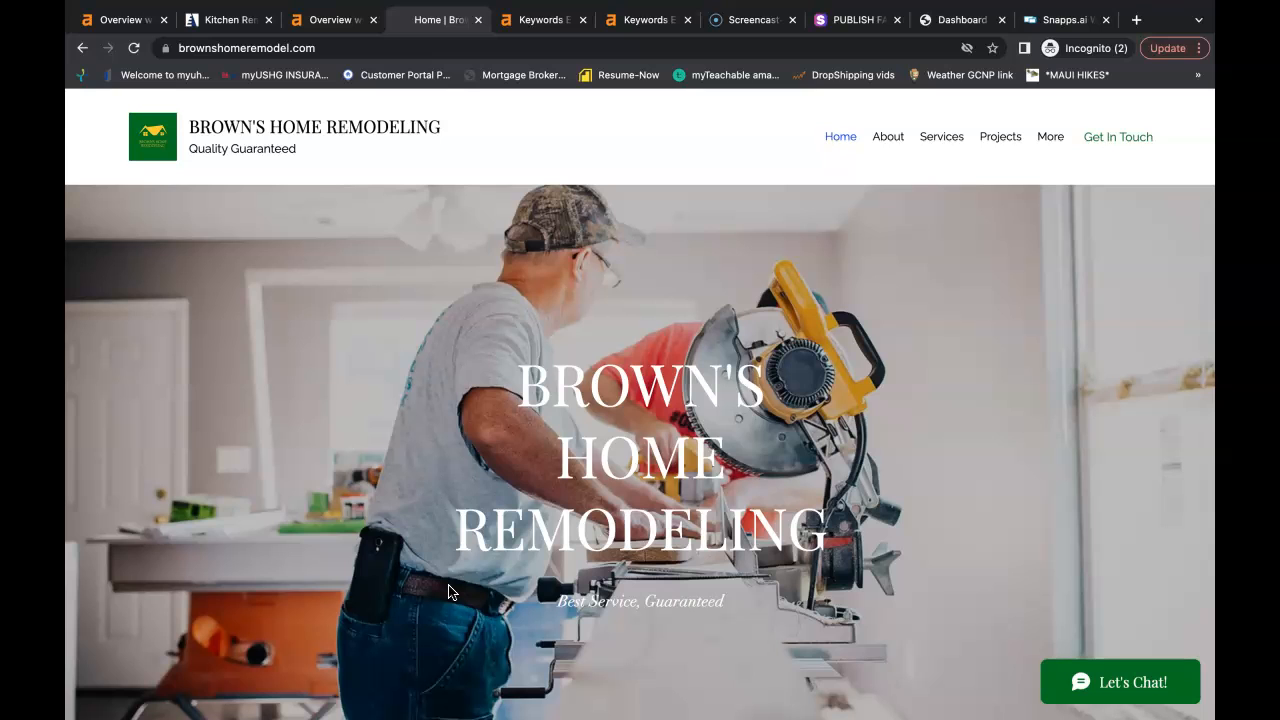
# Read down the remodeling site's home page, advancing the photo gallery along the way.
pyautogui.scroll(-3)
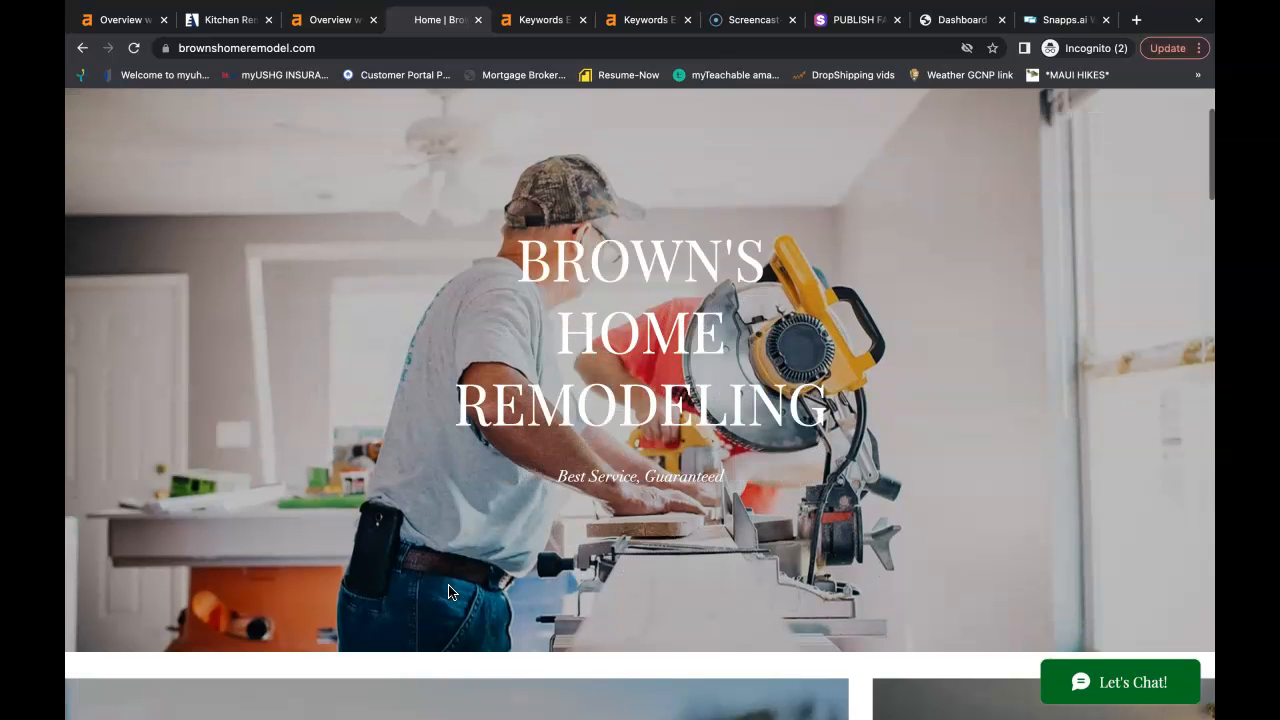
pyautogui.scroll(-3)
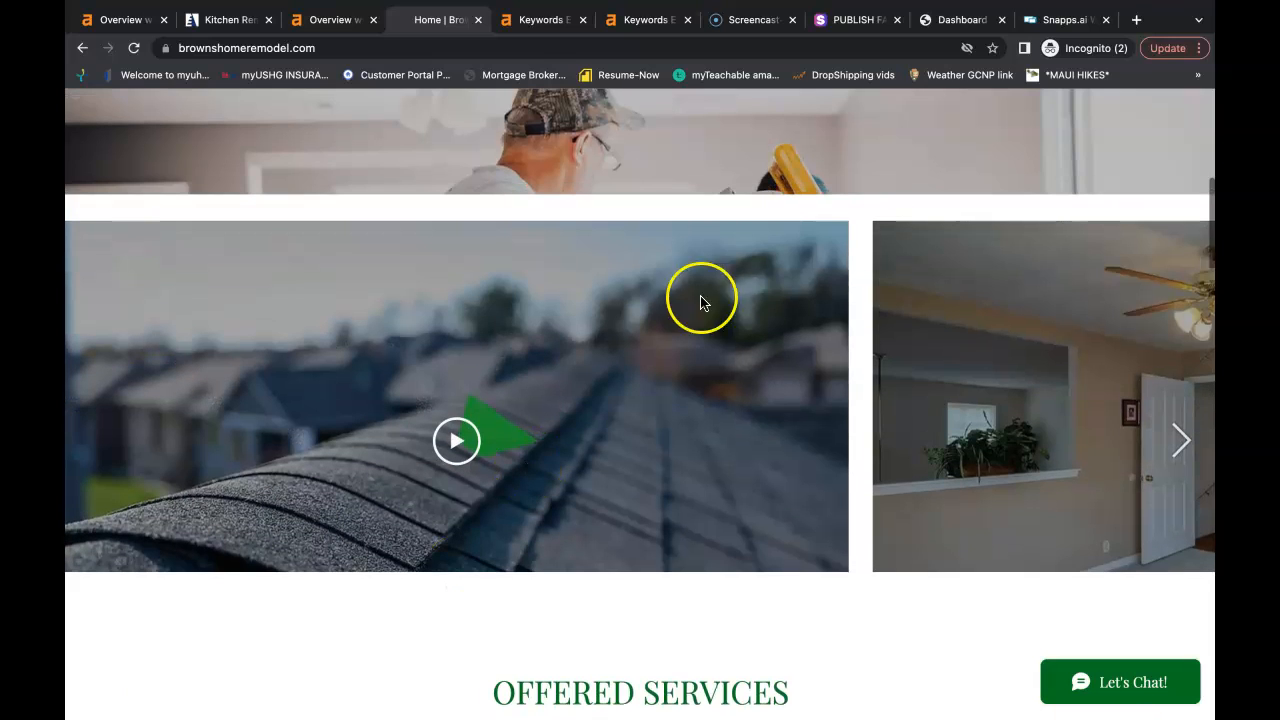
pyautogui.click(1180, 440)
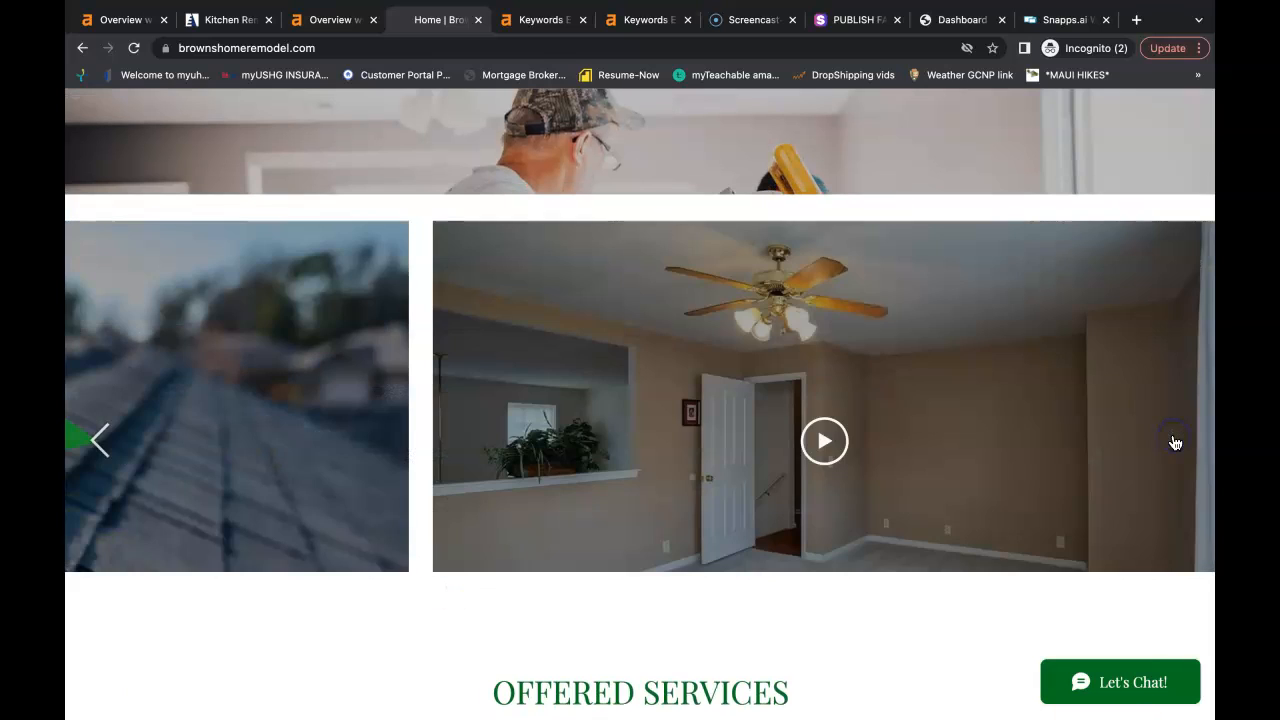
pyautogui.scroll(-3)
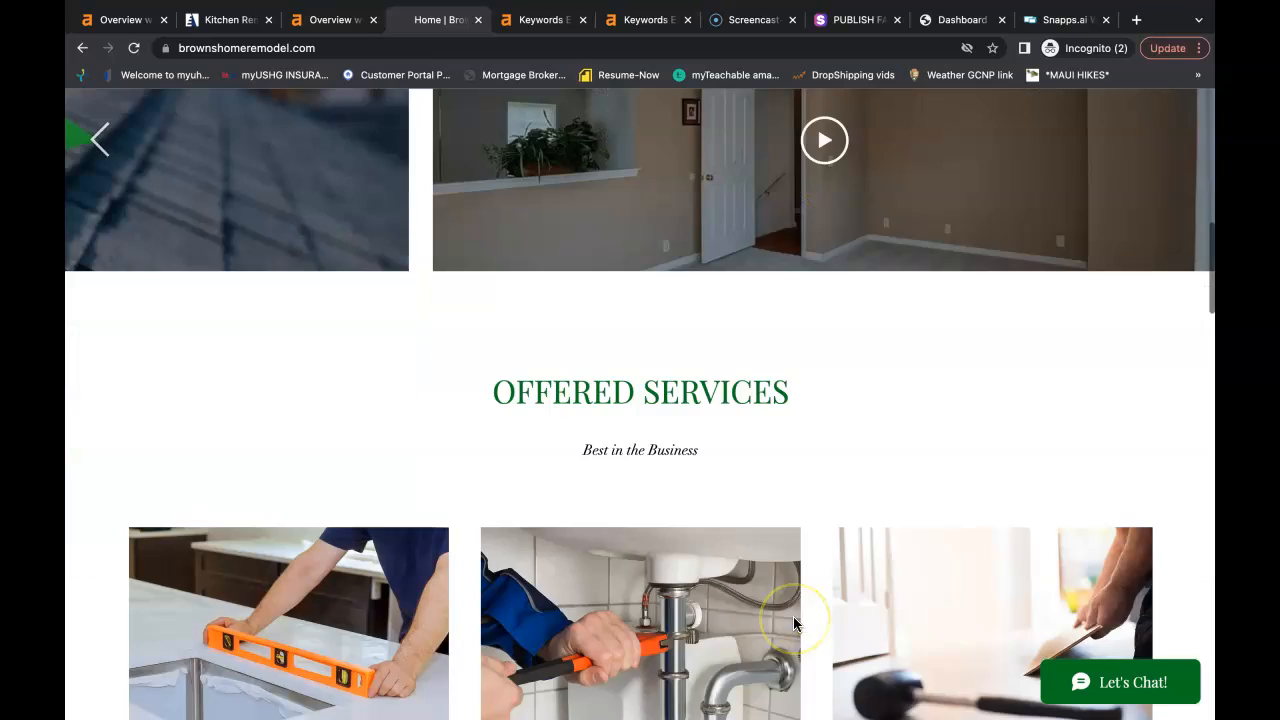
pyautogui.scroll(-3)
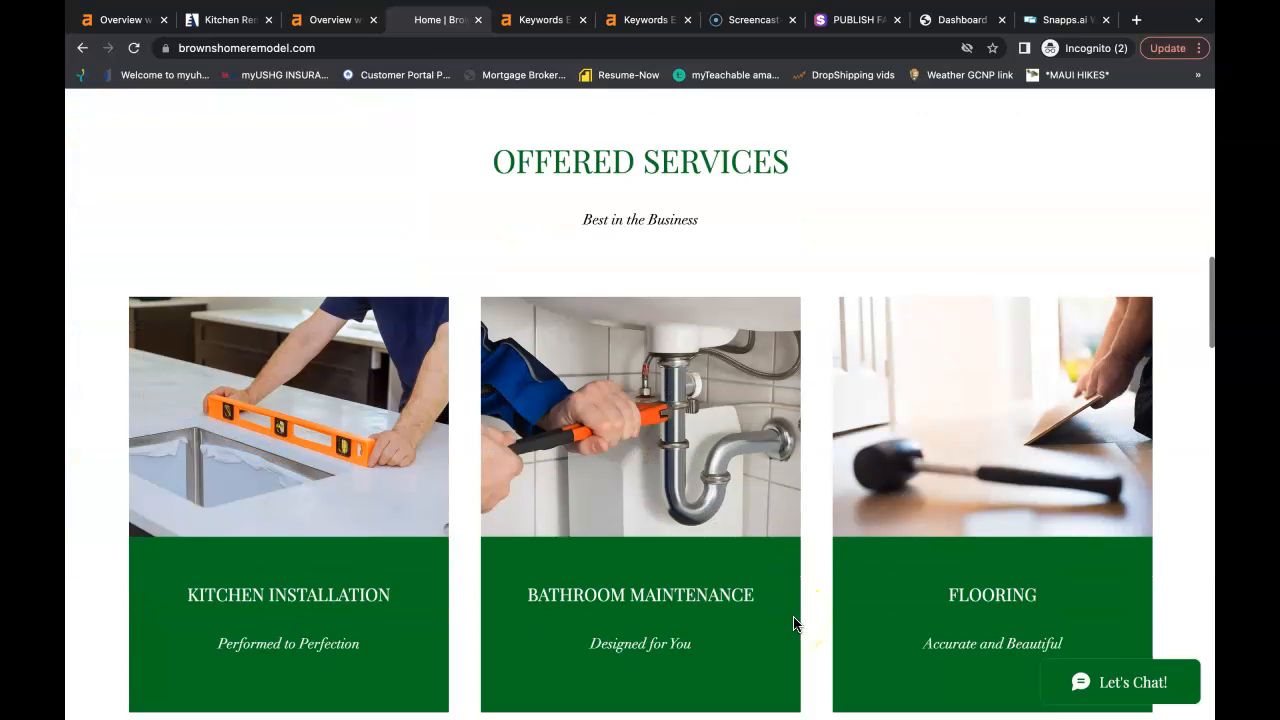
pyautogui.scroll(-3)
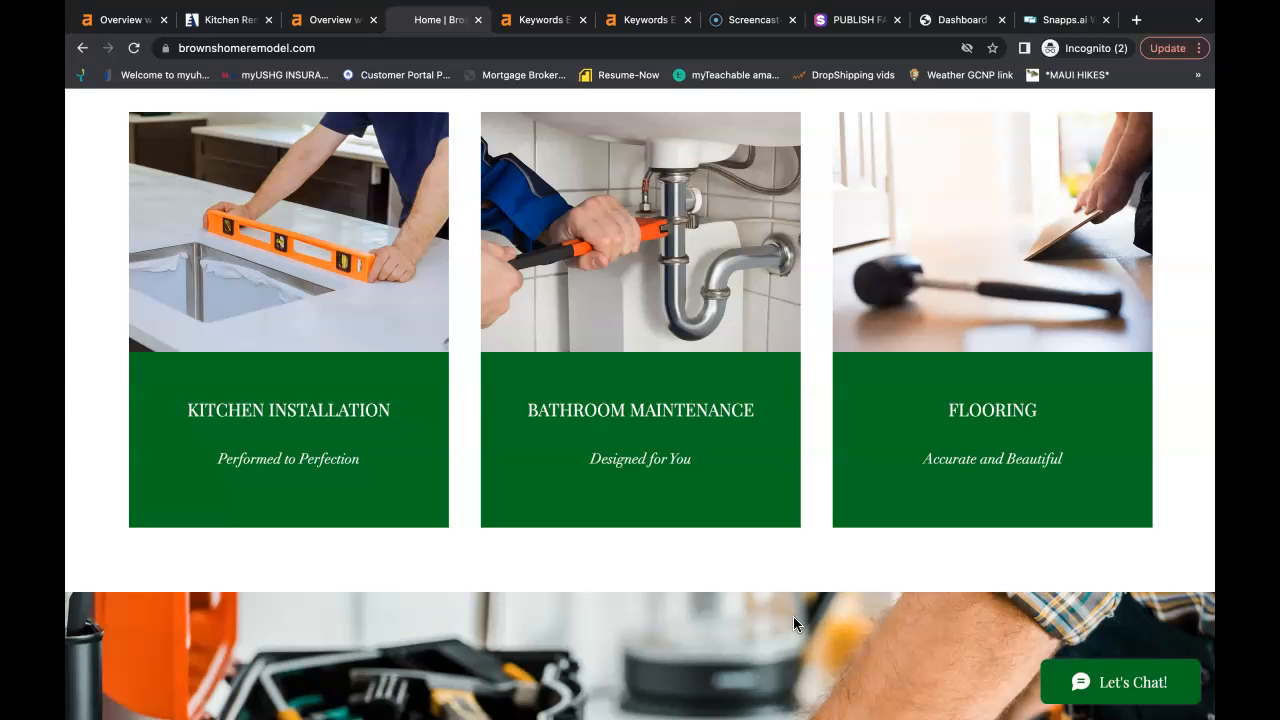
pyautogui.scroll(-3)
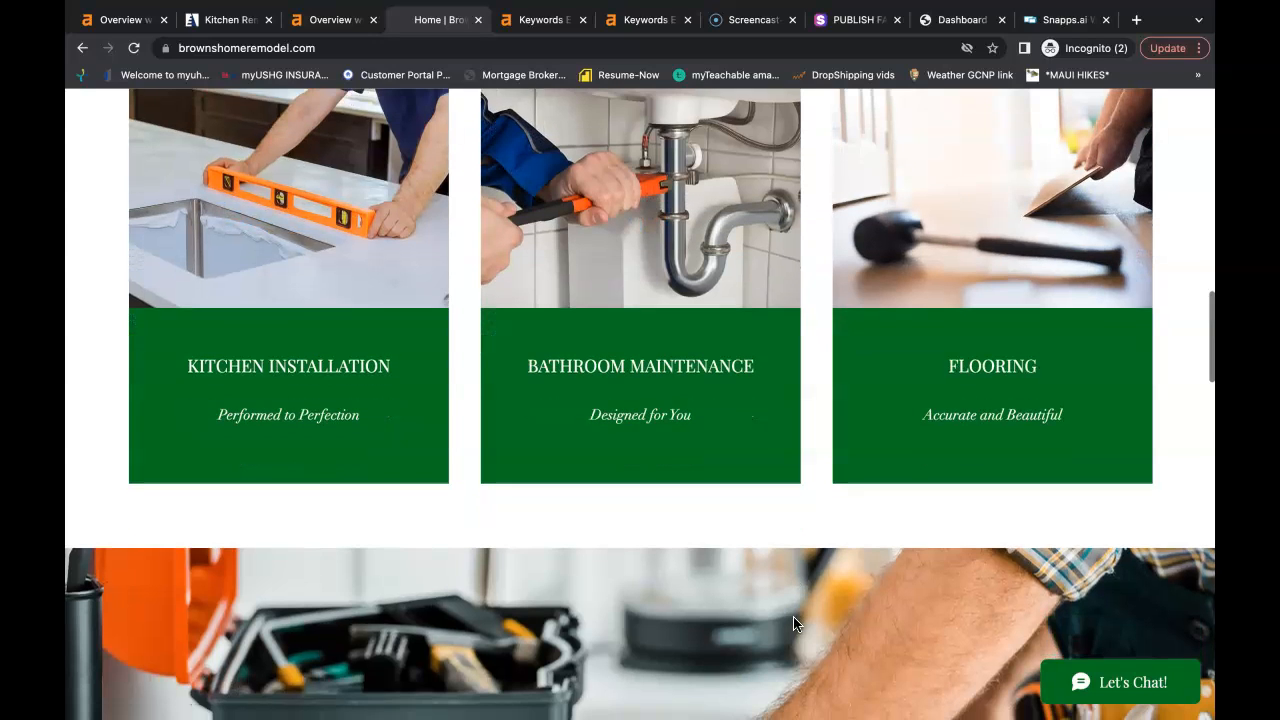
pyautogui.scroll(-3)
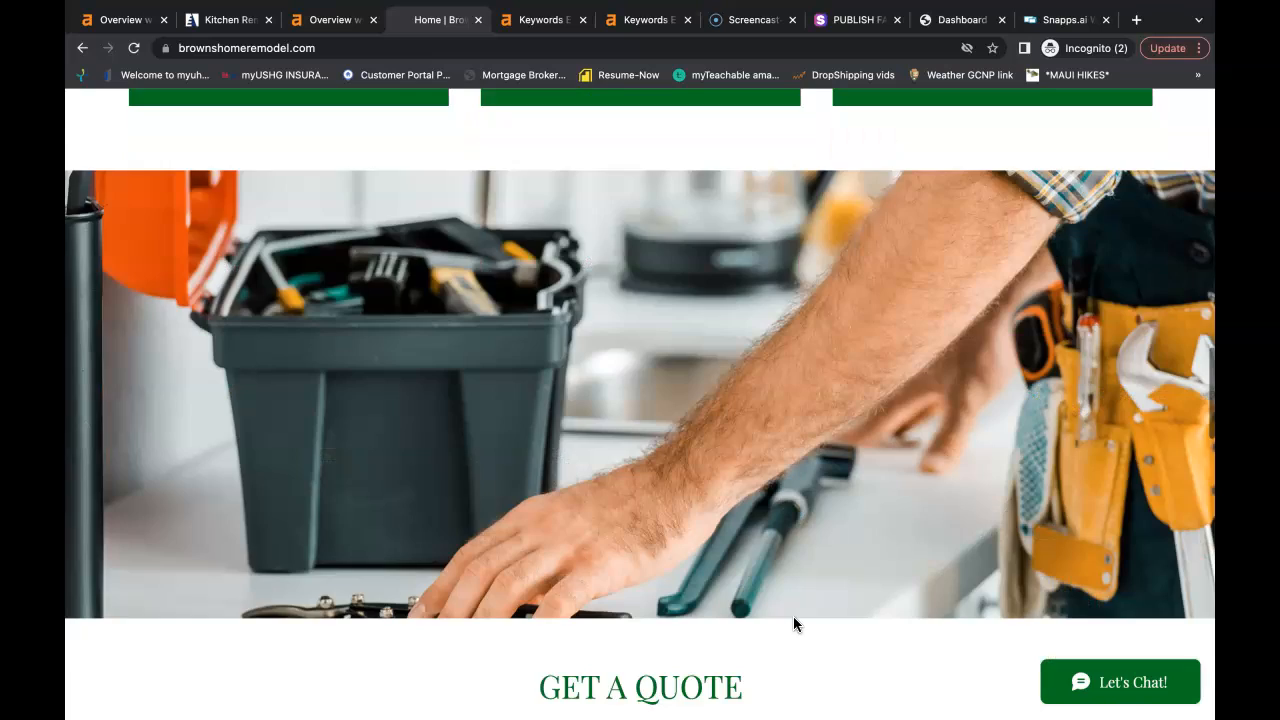
pyautogui.scroll(-3)
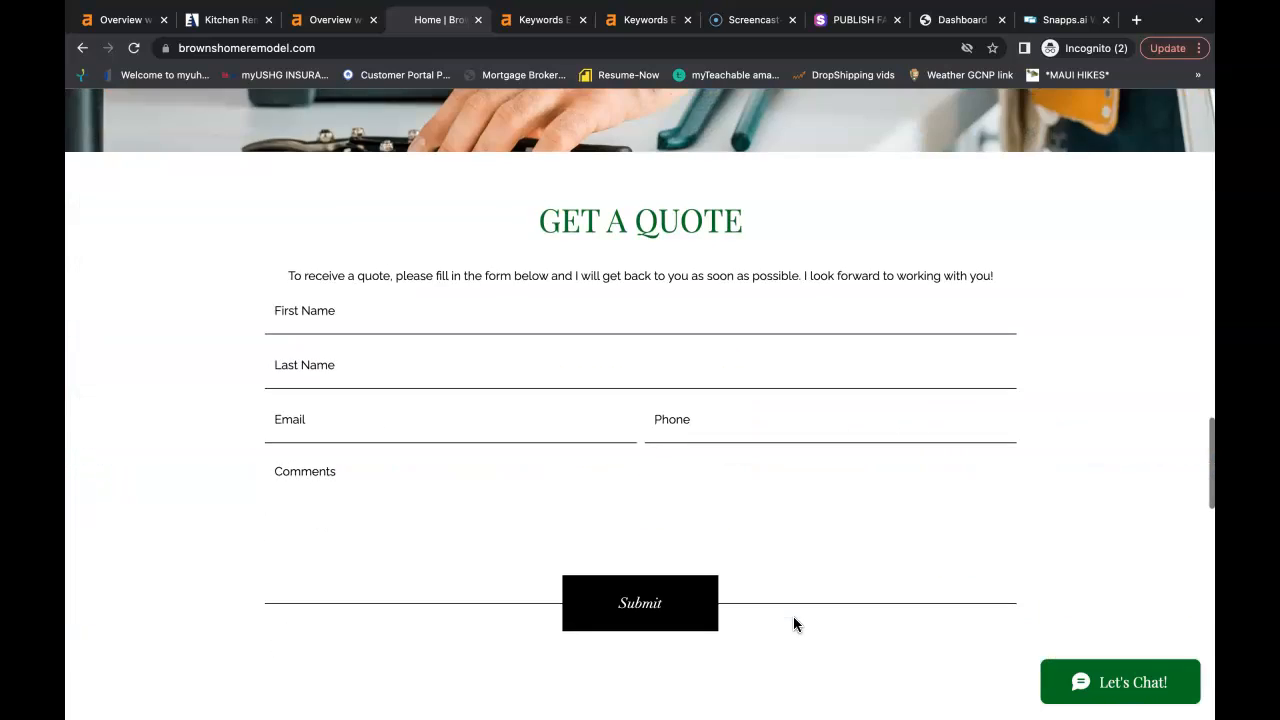
pyautogui.scroll(-3)
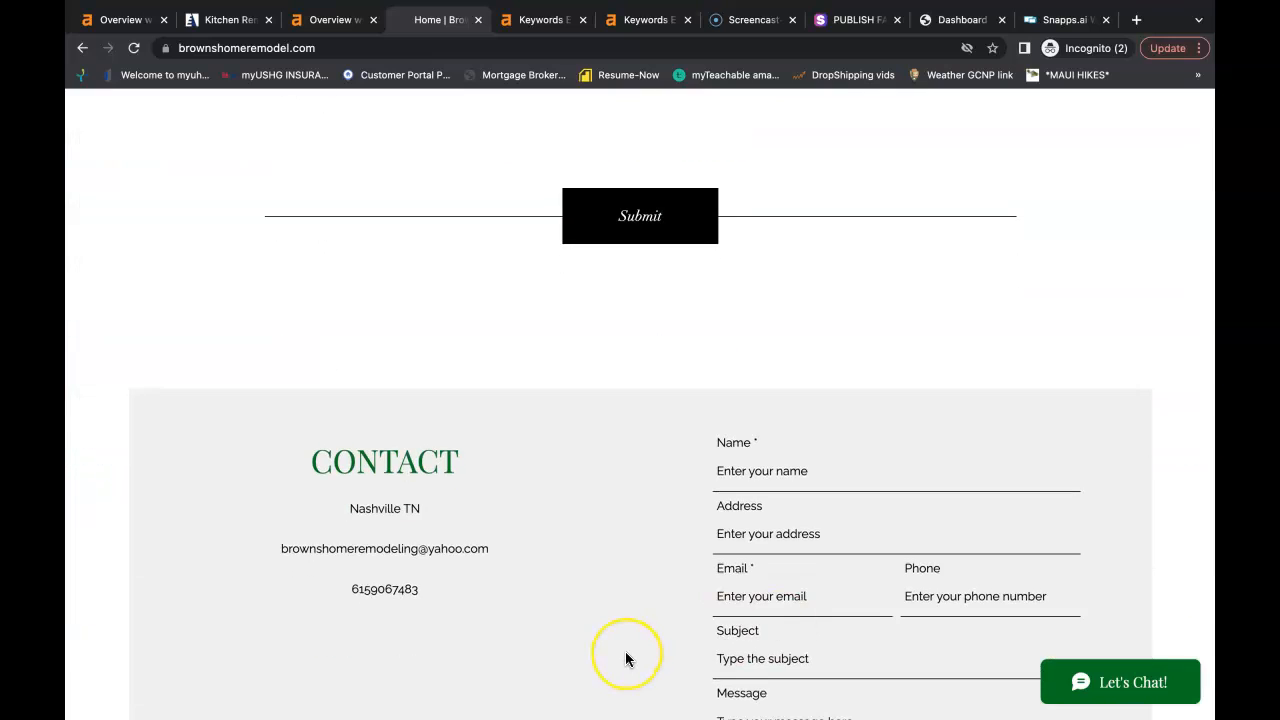
pyautogui.scroll(-3)
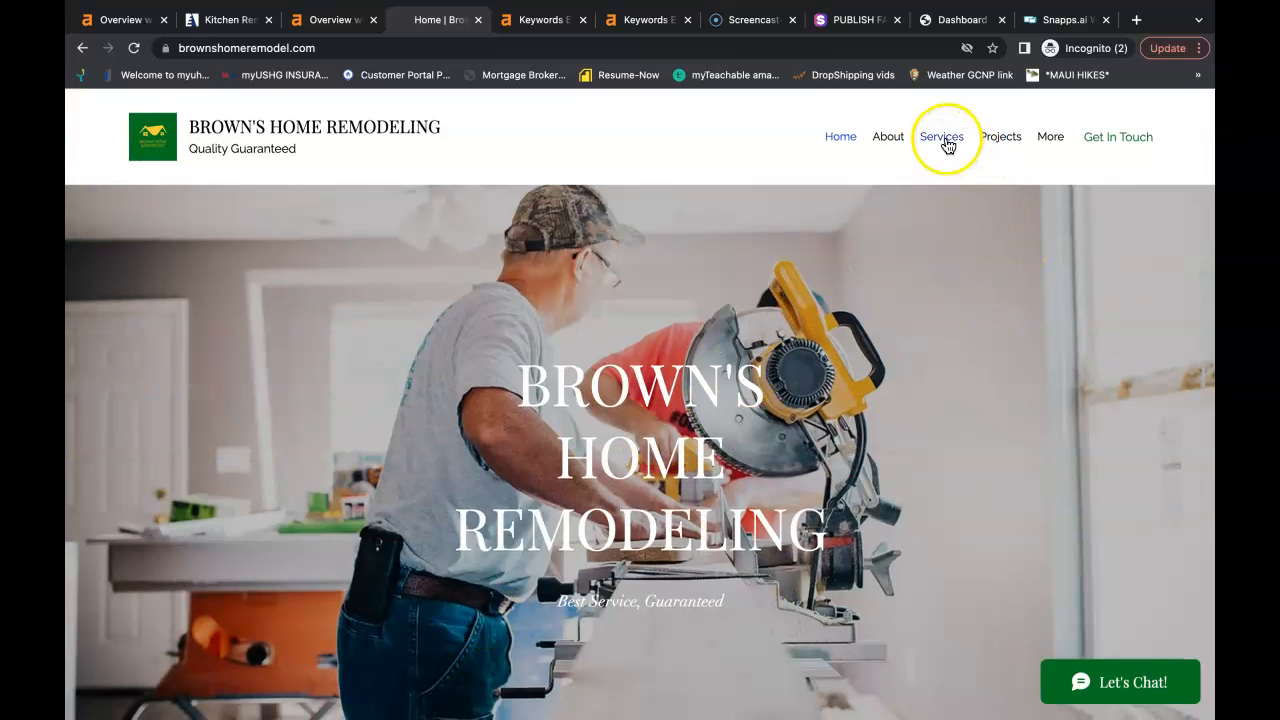
# Go to the Services page listing kitchen installation, bathroom maintenance and flooring.
pyautogui.click(940, 136)
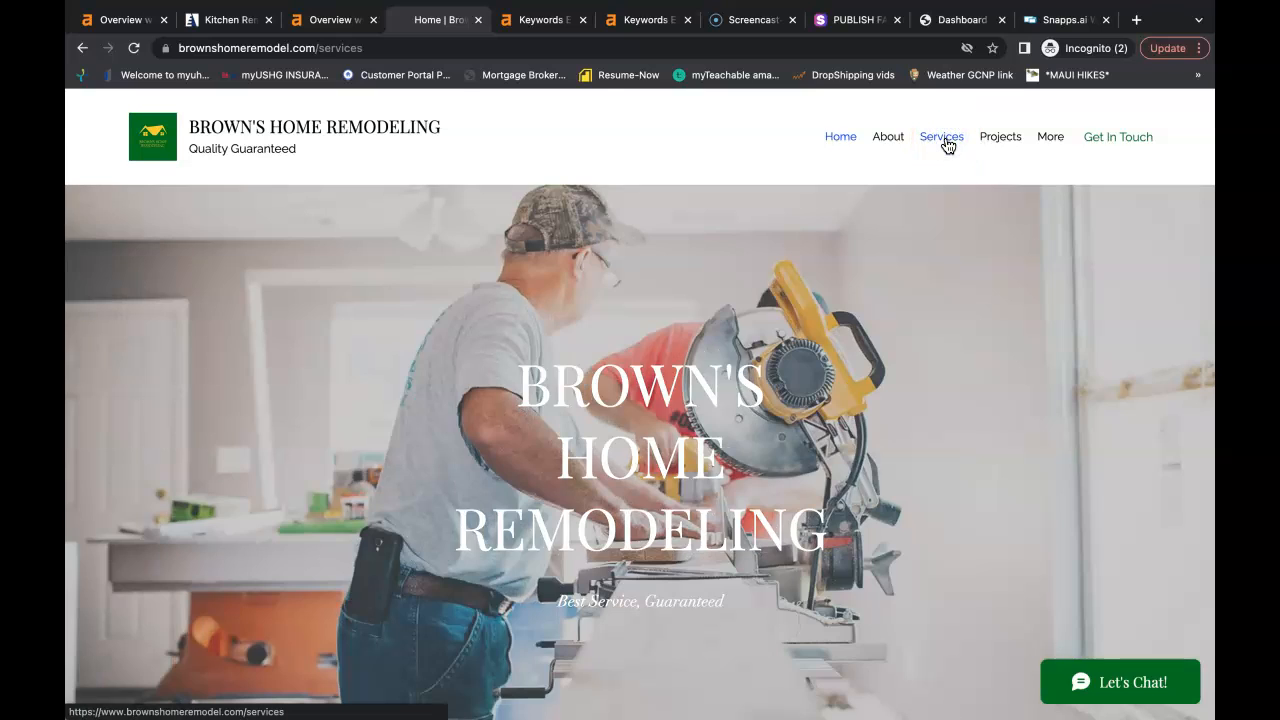
pyautogui.click(940, 136)
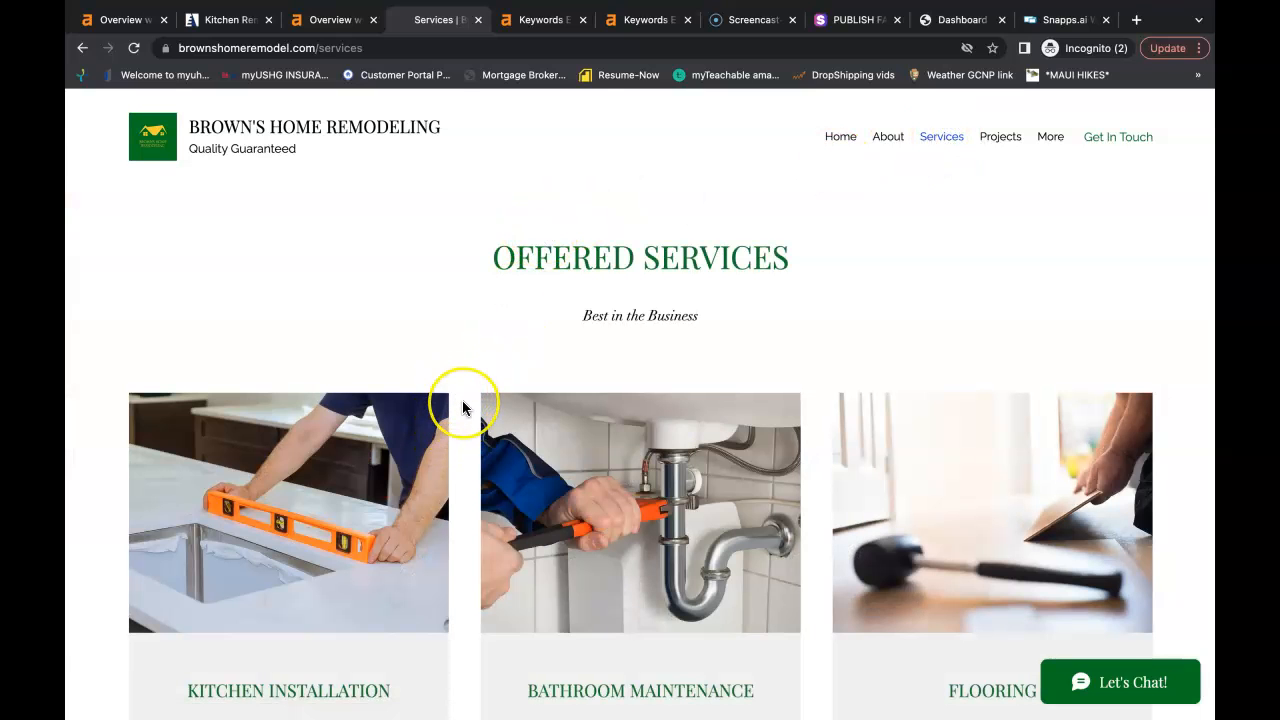
pyautogui.scroll(-3)
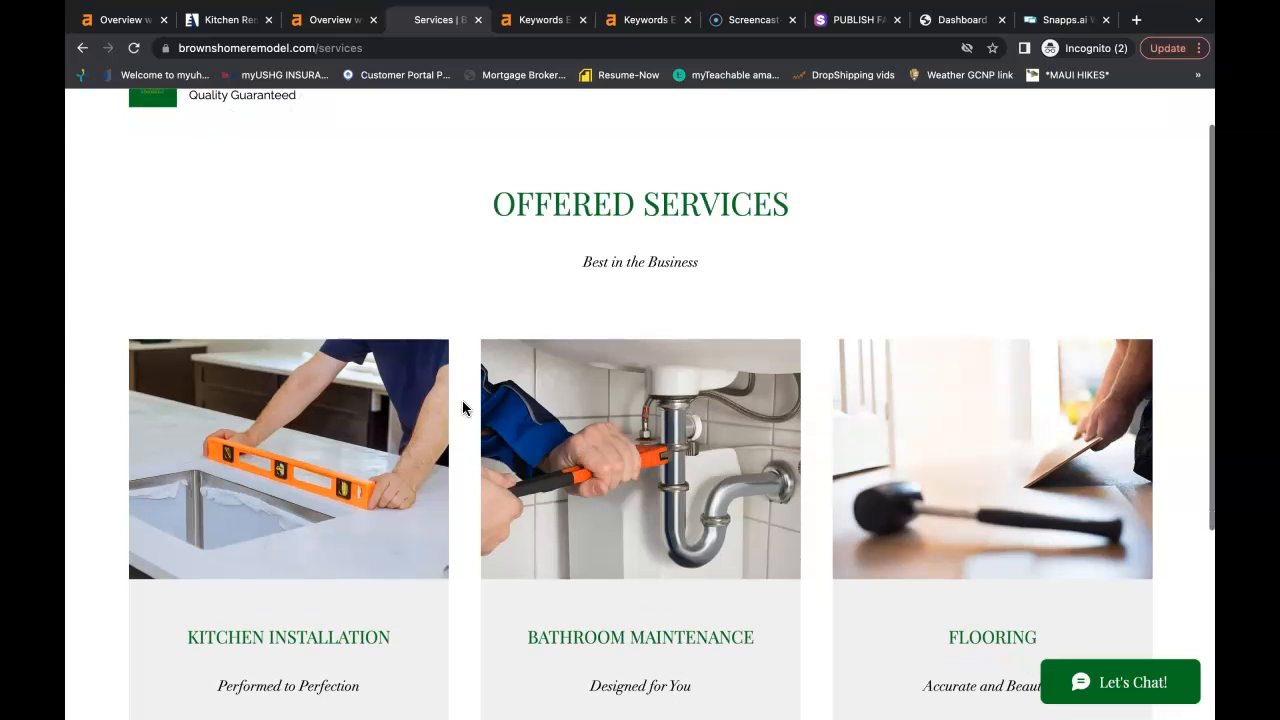
pyautogui.scroll(-3)
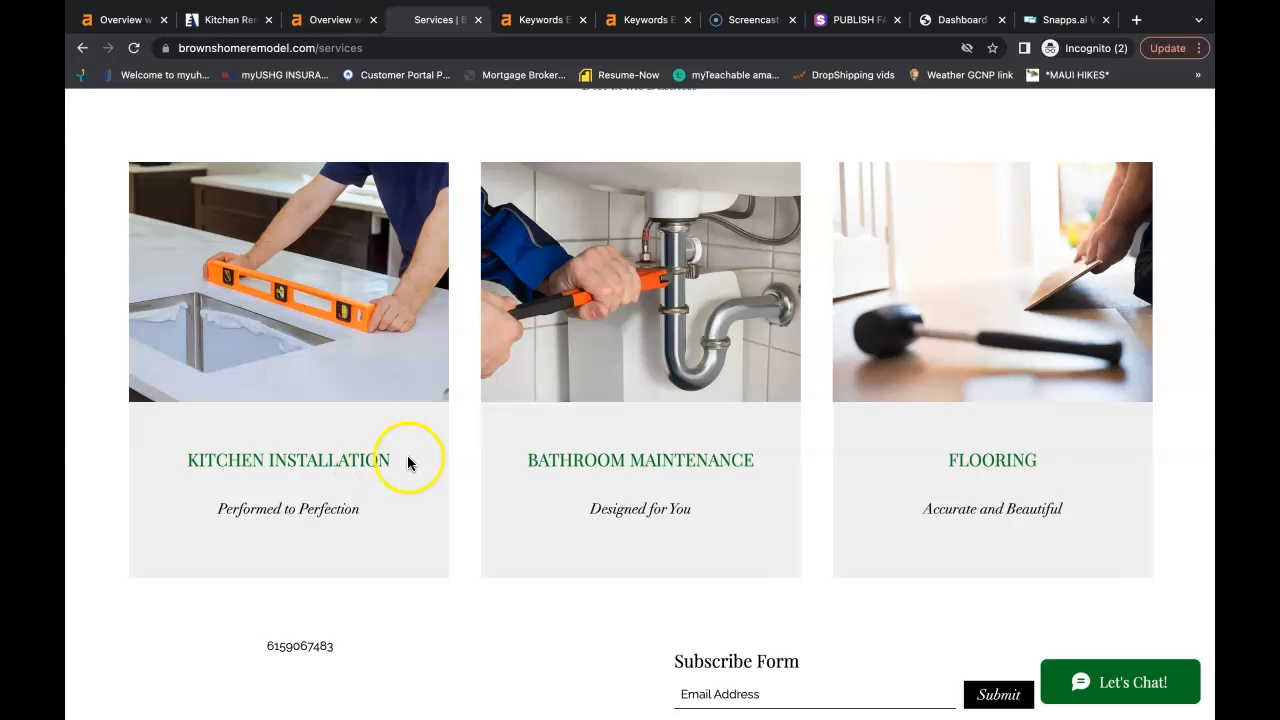
pyautogui.scroll(3)
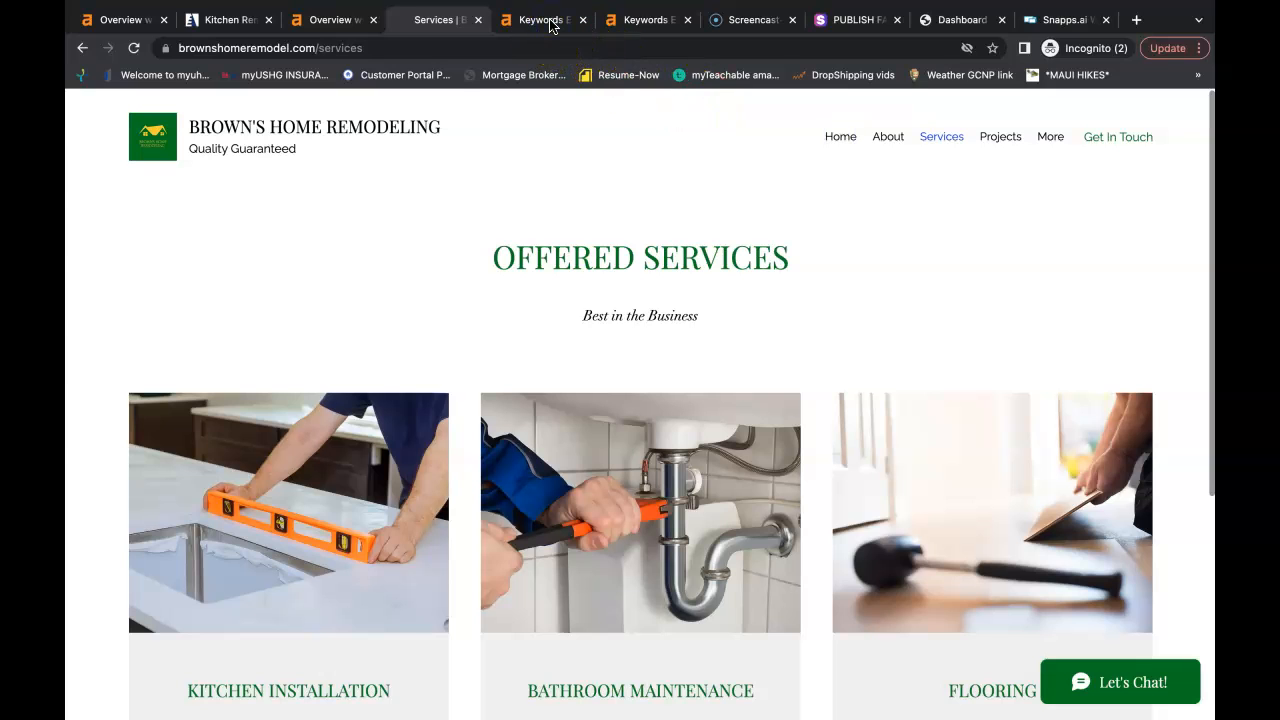
# Review the Keywords Explorer matching terms for remodeling nashville with volumes and difficulty.
pyautogui.click(544, 20)
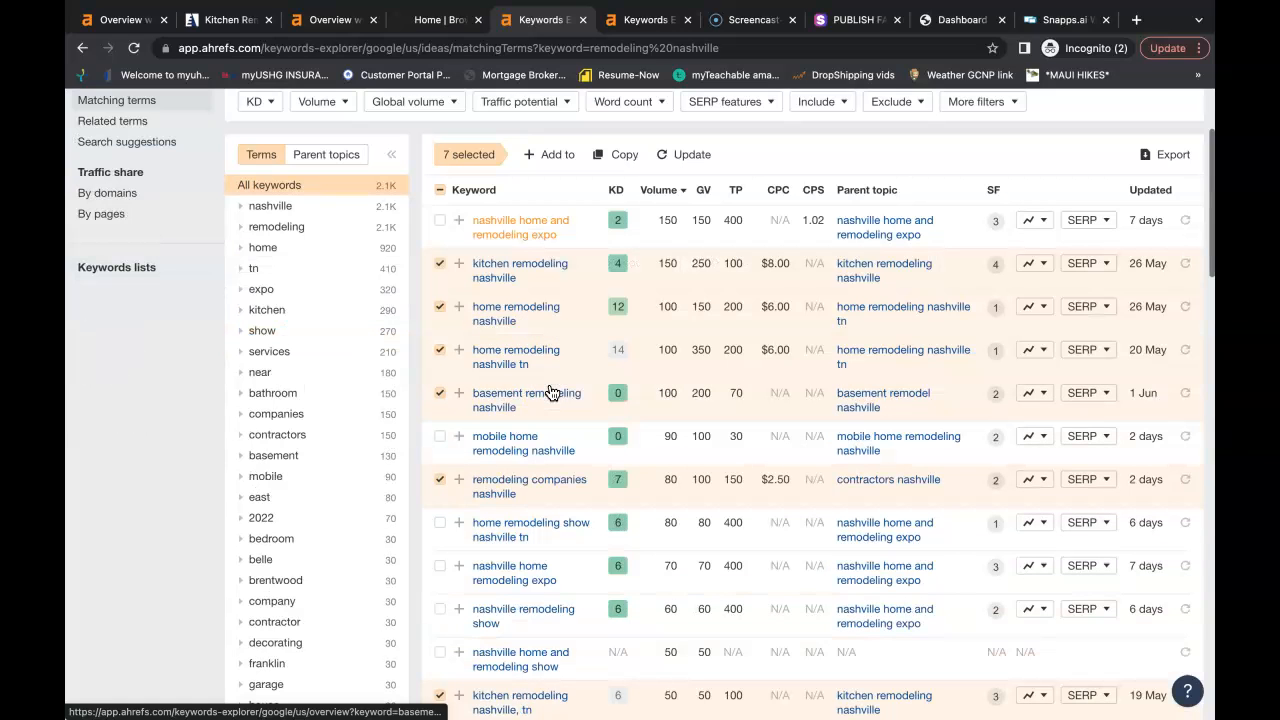
pyautogui.scroll(-3)
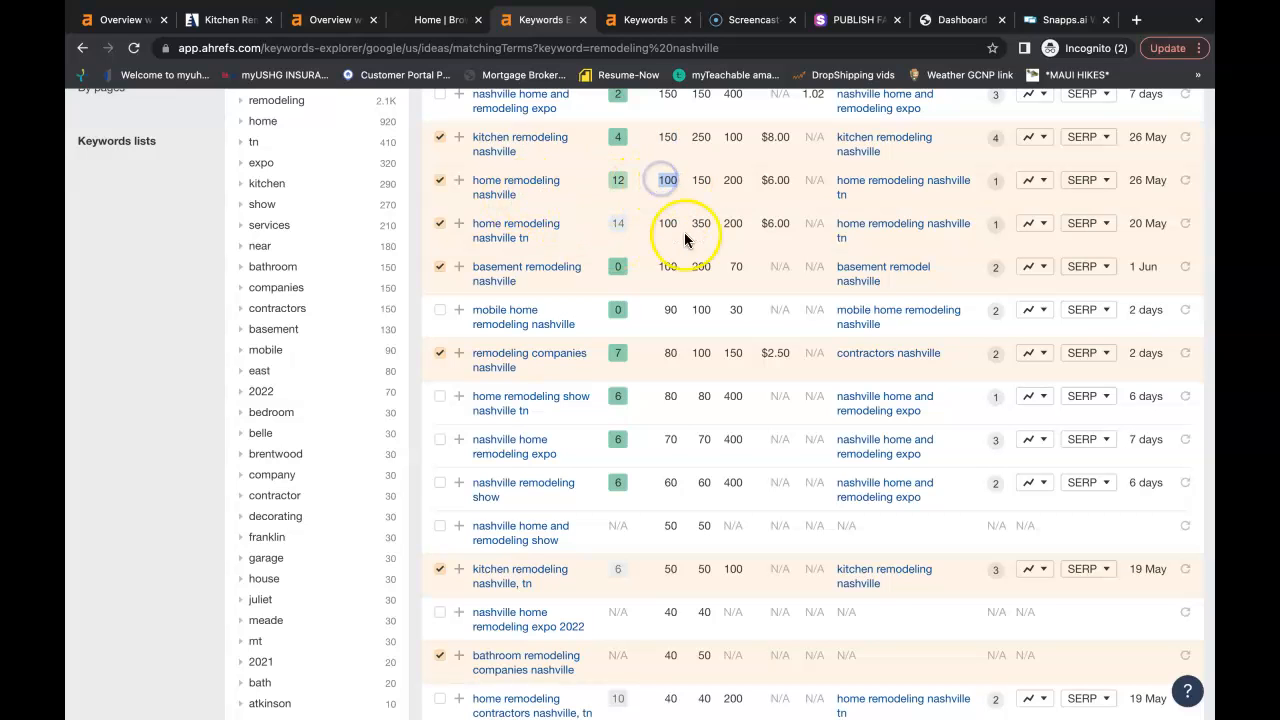
pyautogui.scroll(-3)
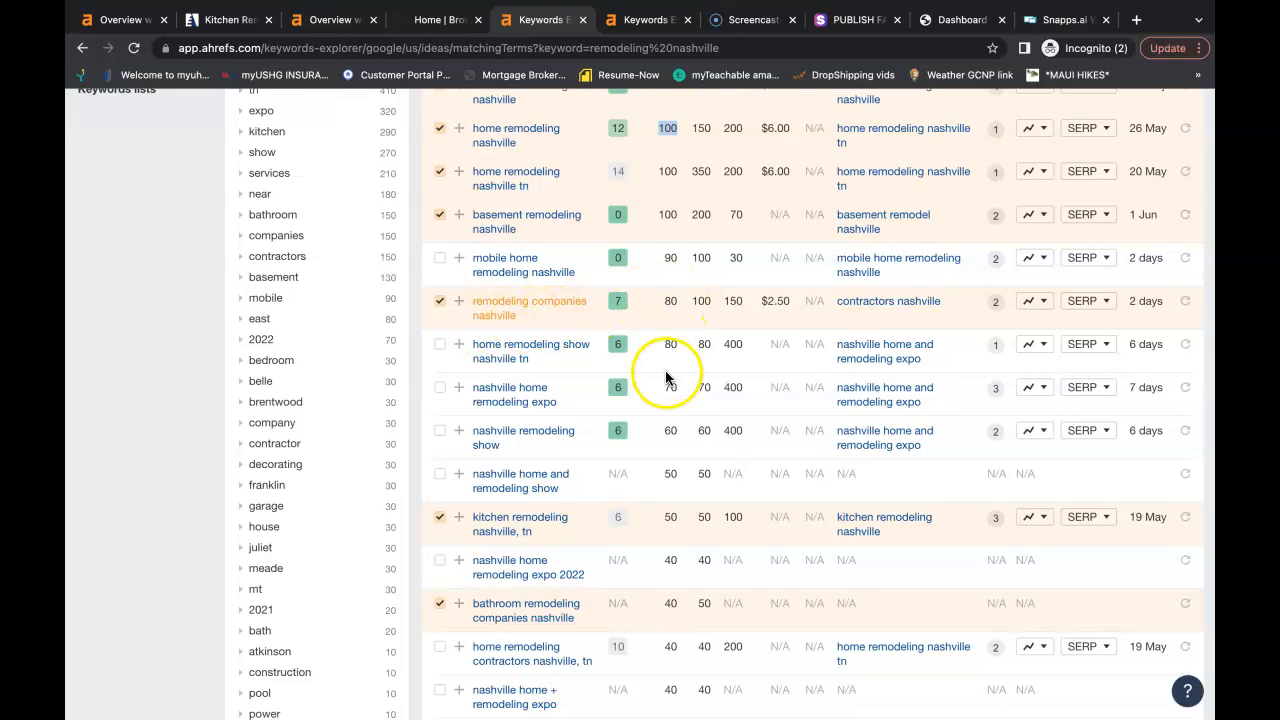
pyautogui.scroll(-3)
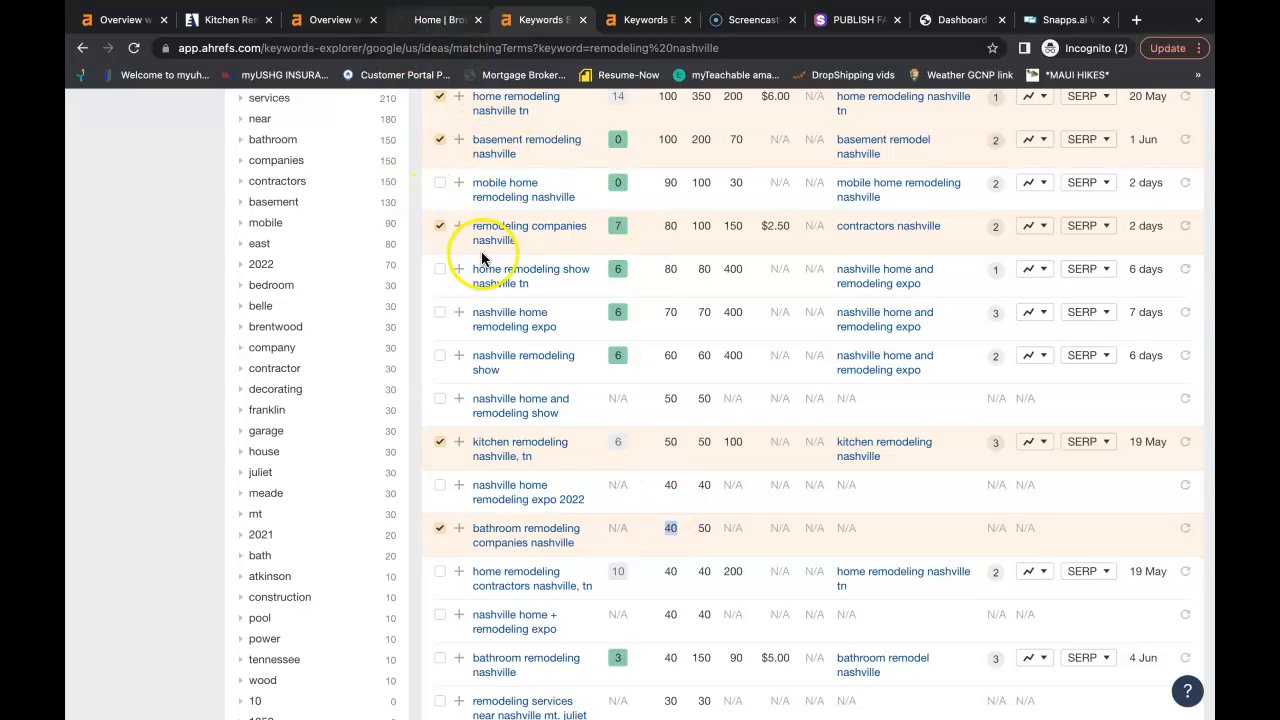
# Return to the site and review its Projects page: apartment overhaul, balcony renovation, kitchen remodelling.
pyautogui.click(436, 20)
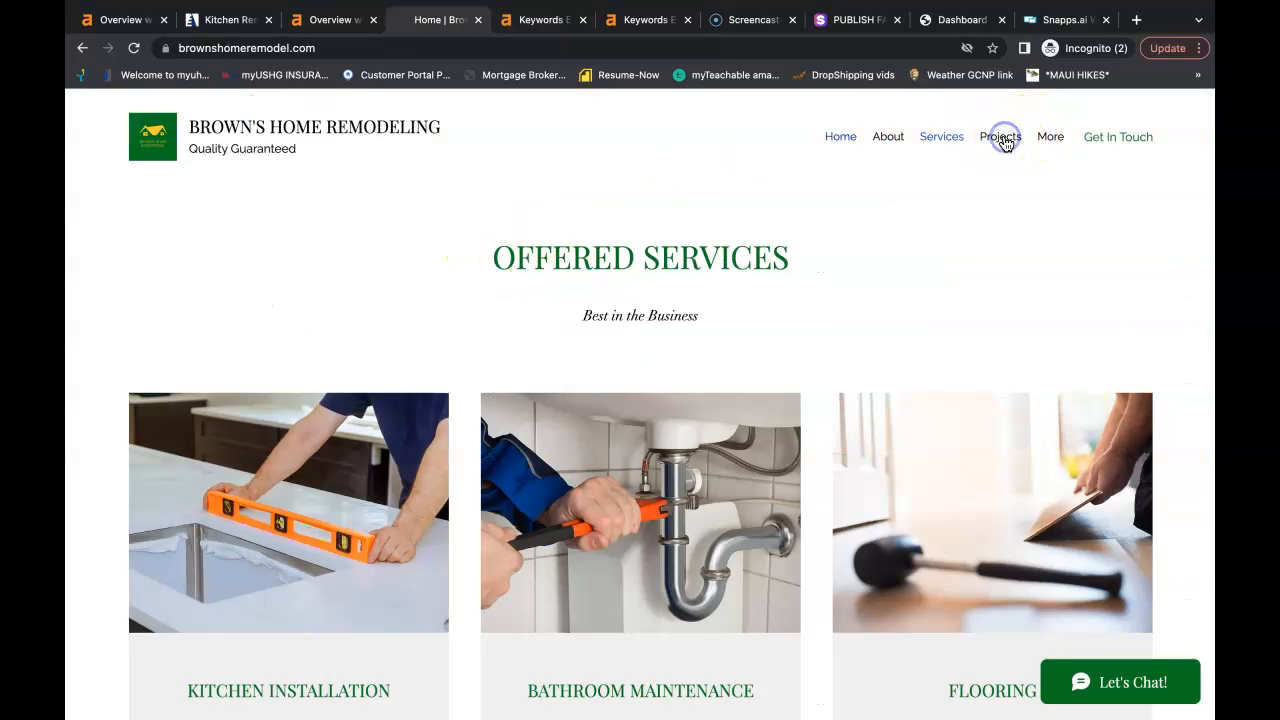
pyautogui.click(1000, 136)
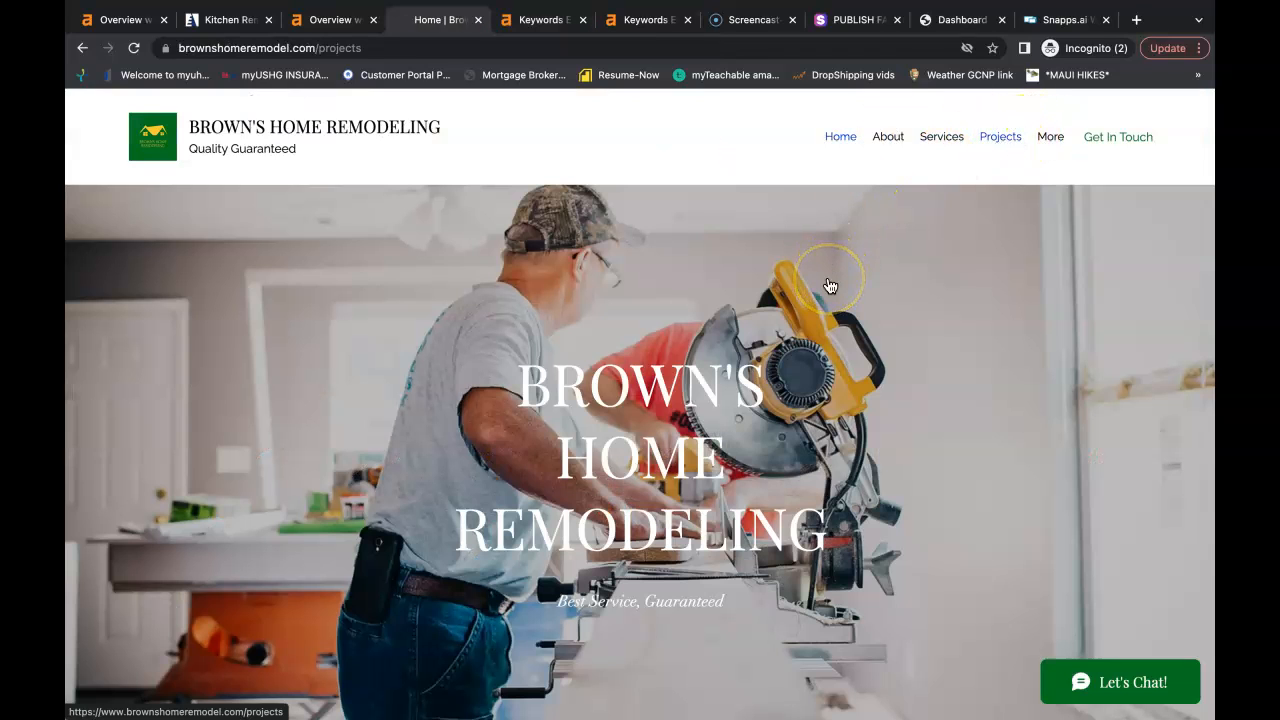
pyautogui.click(840, 136)
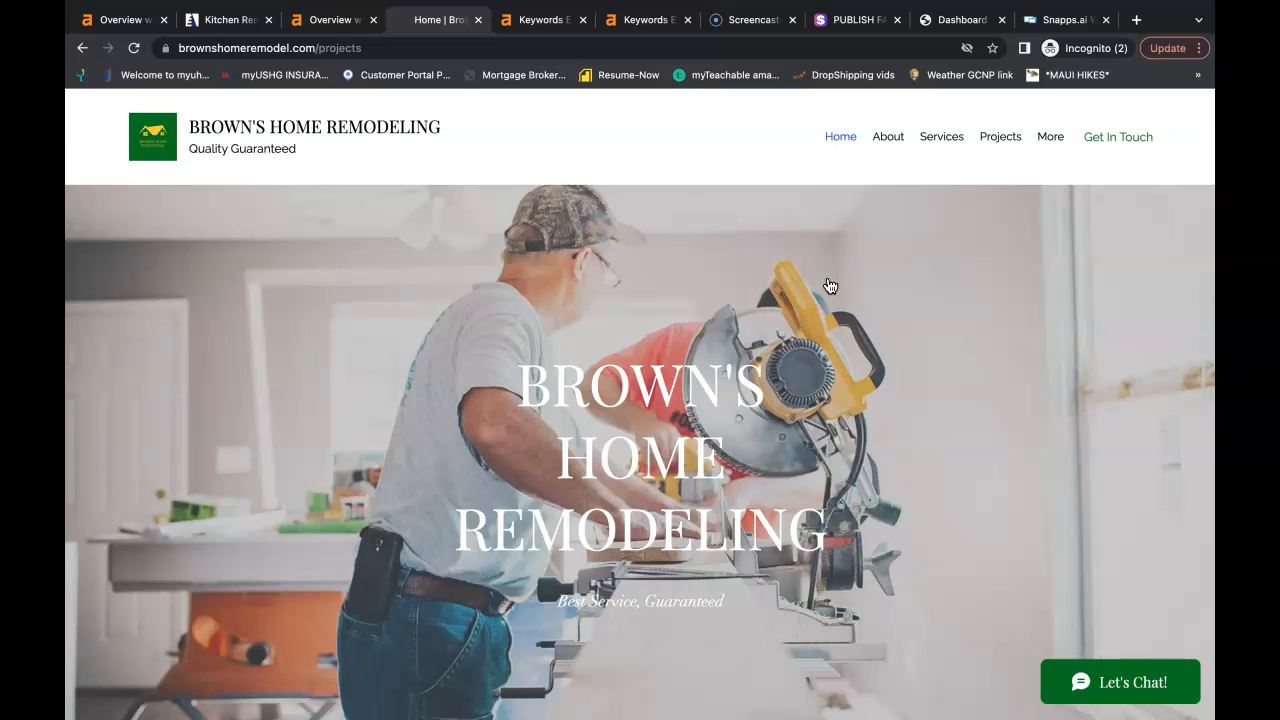
pyautogui.click(1000, 136)
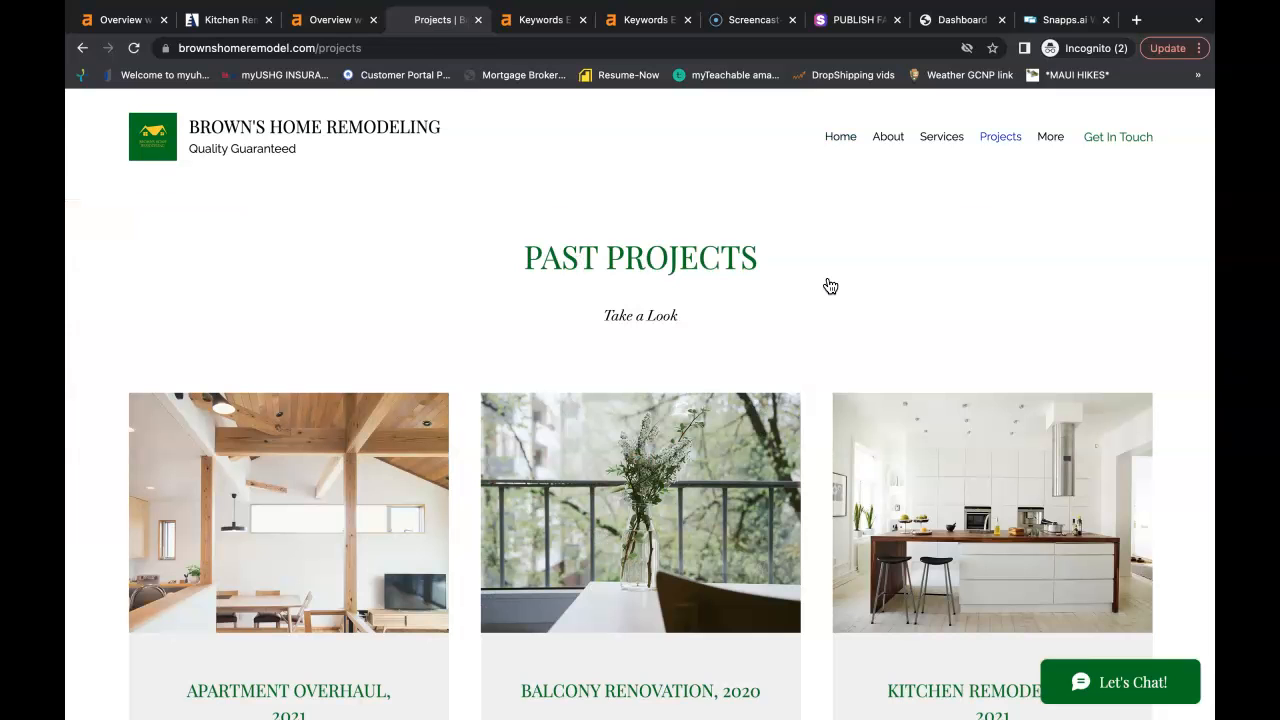
pyautogui.scroll(-3)
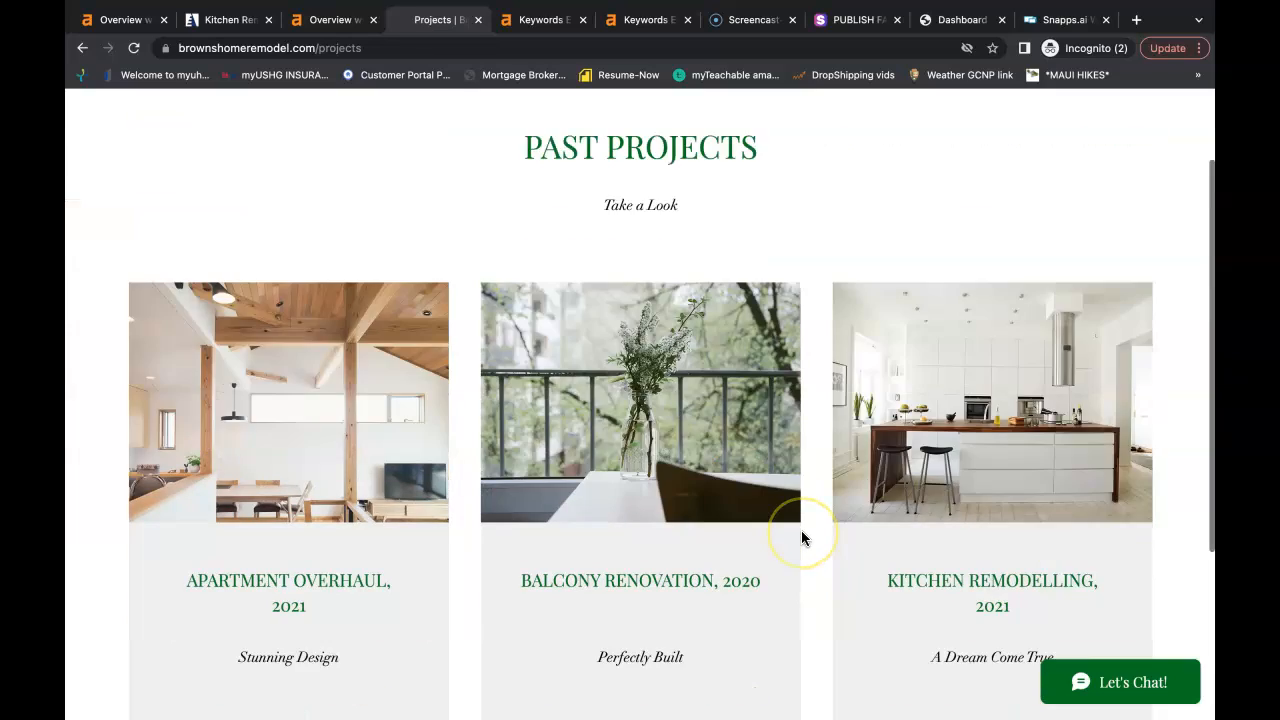
pyautogui.scroll(-3)
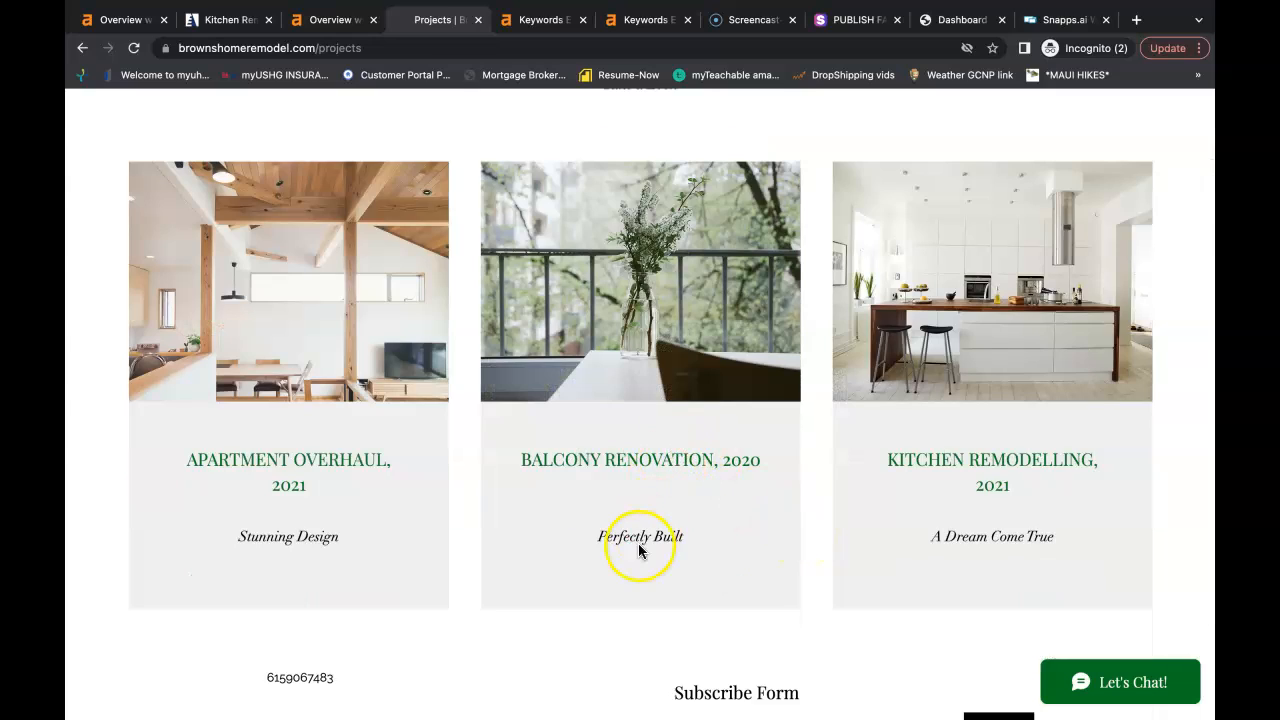
pyautogui.scroll(-3)
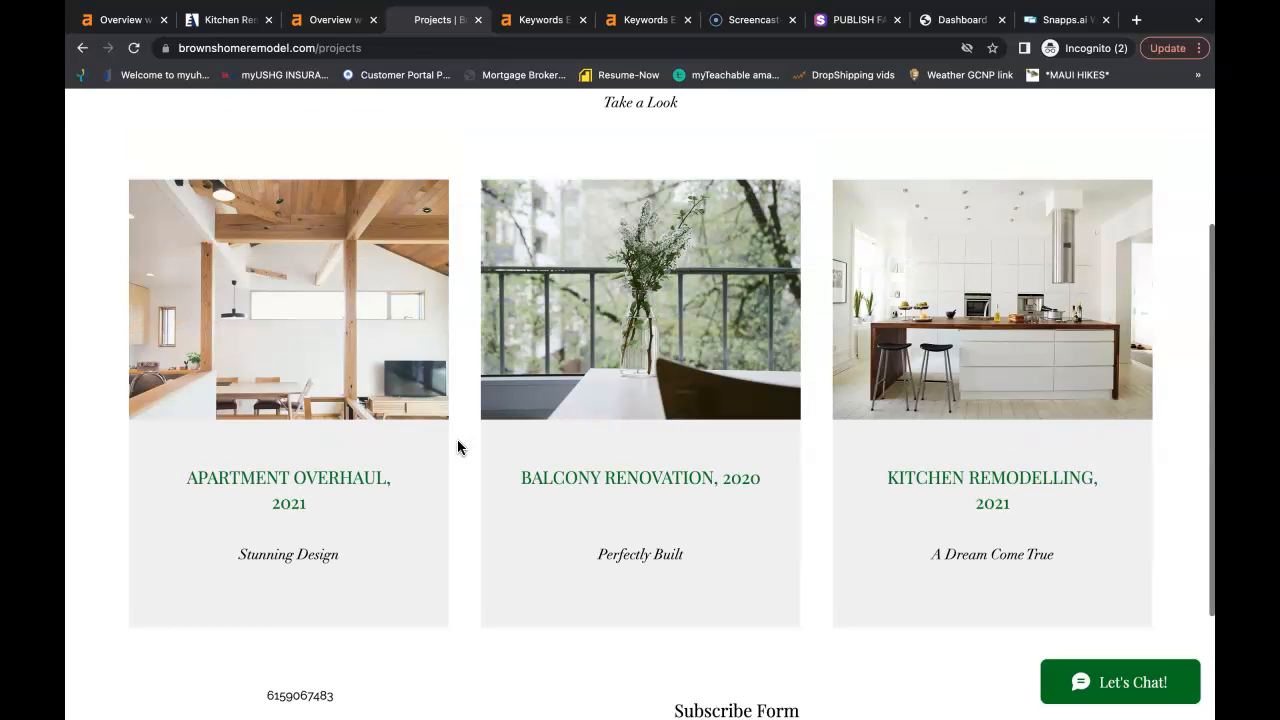
pyautogui.scroll(3)
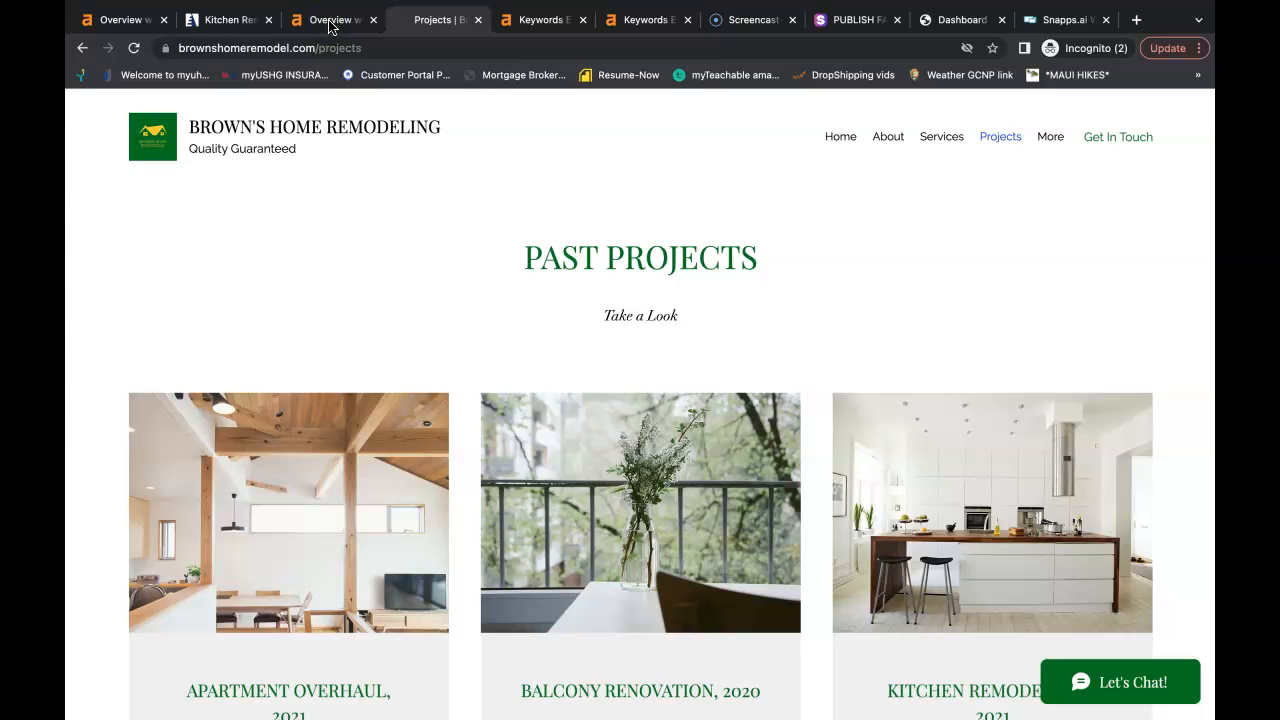
pyautogui.click(330, 20)
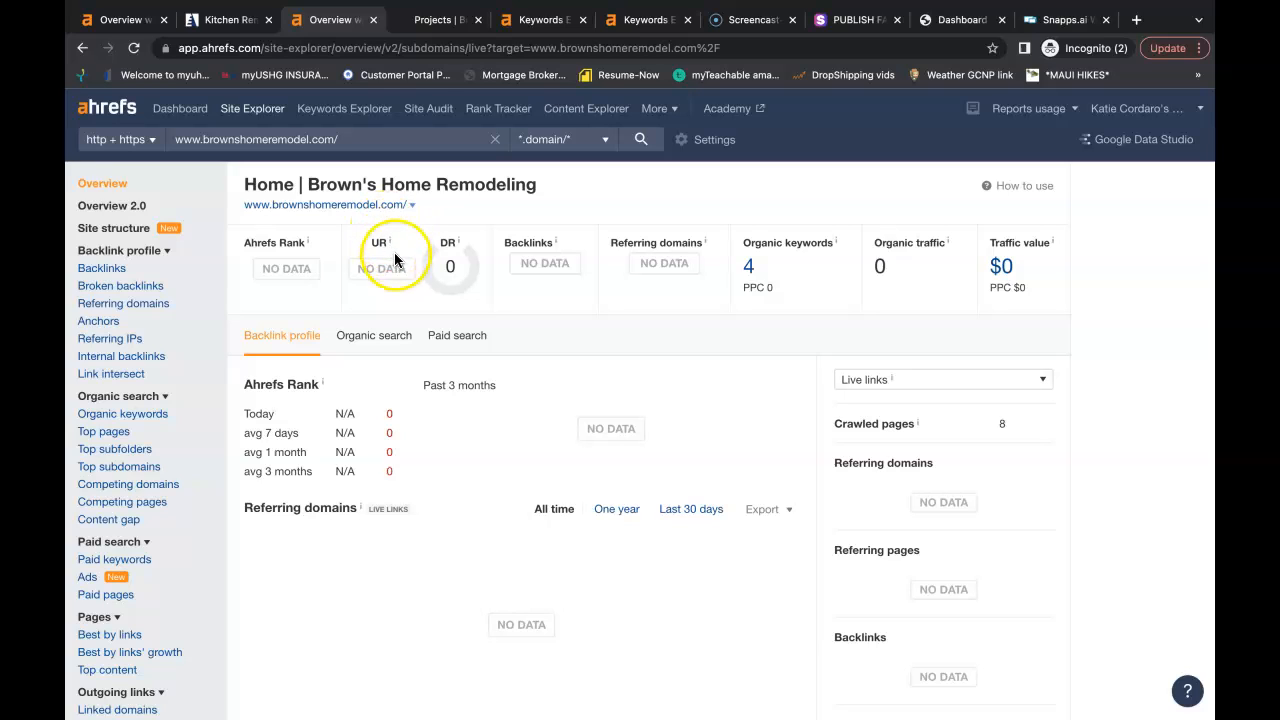
pyautogui.moveTo(456, 260)
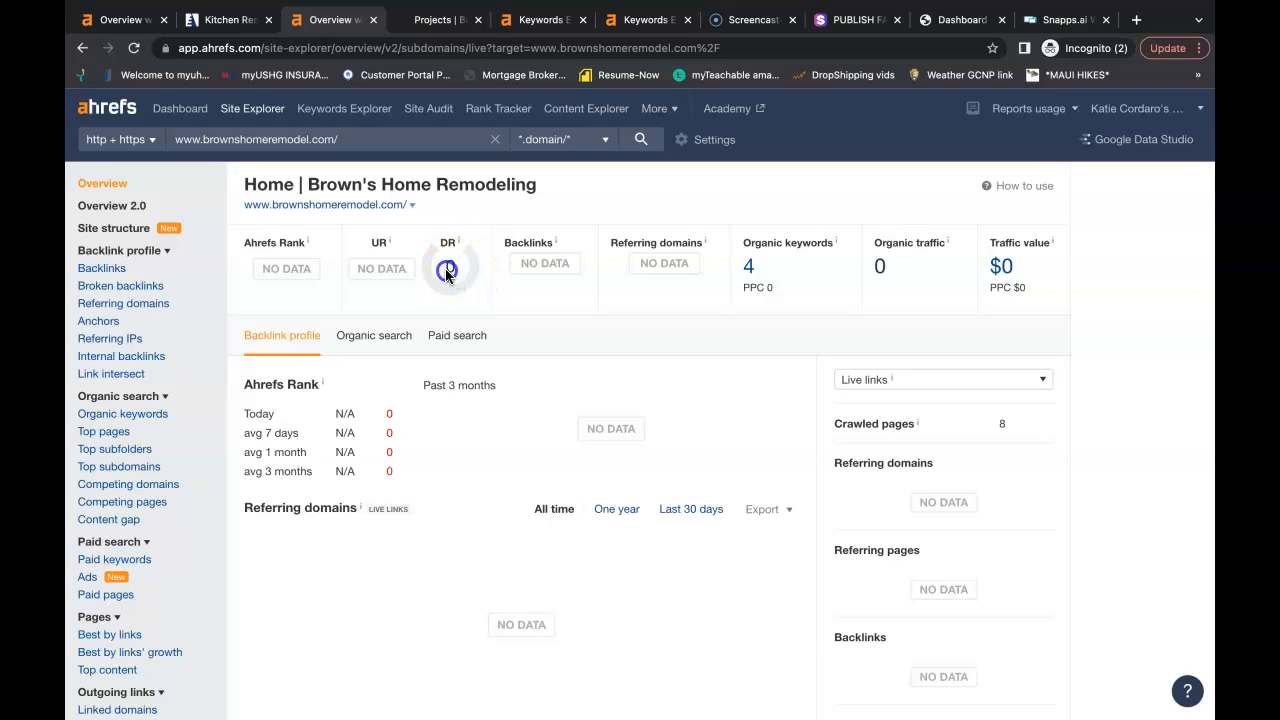
pyautogui.moveTo(908, 278)
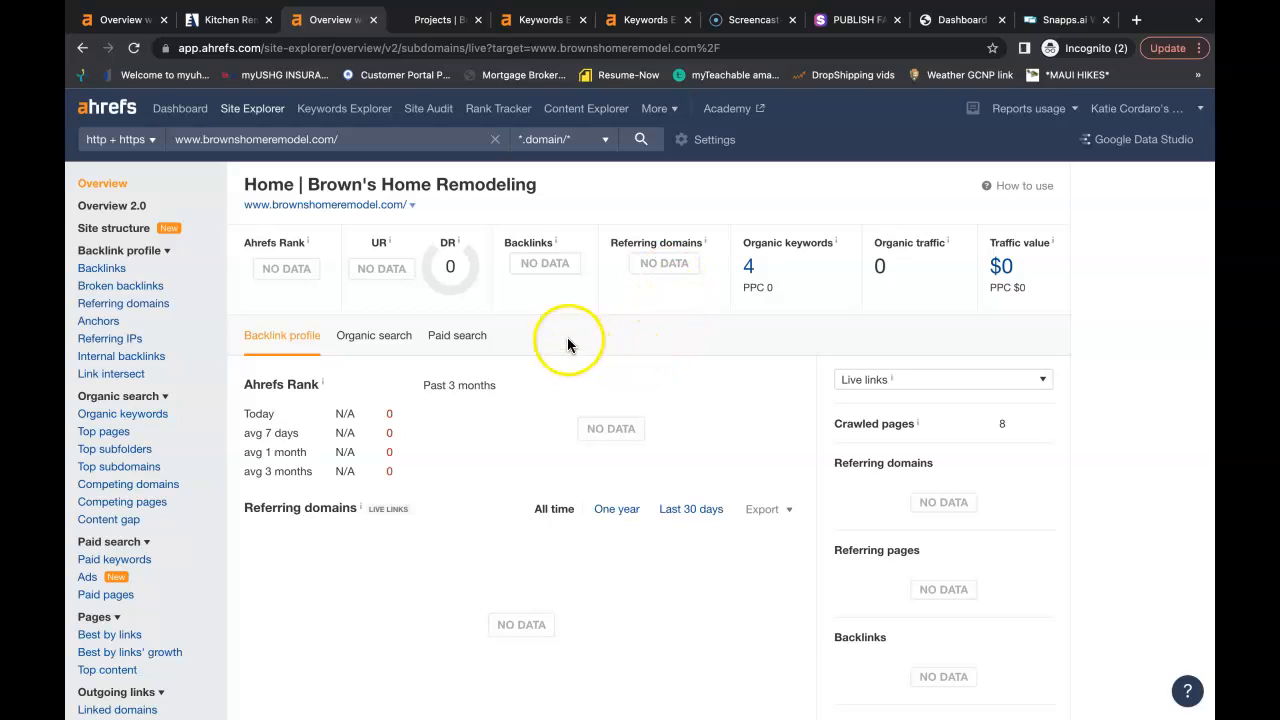
pyautogui.moveTo(510, 260)
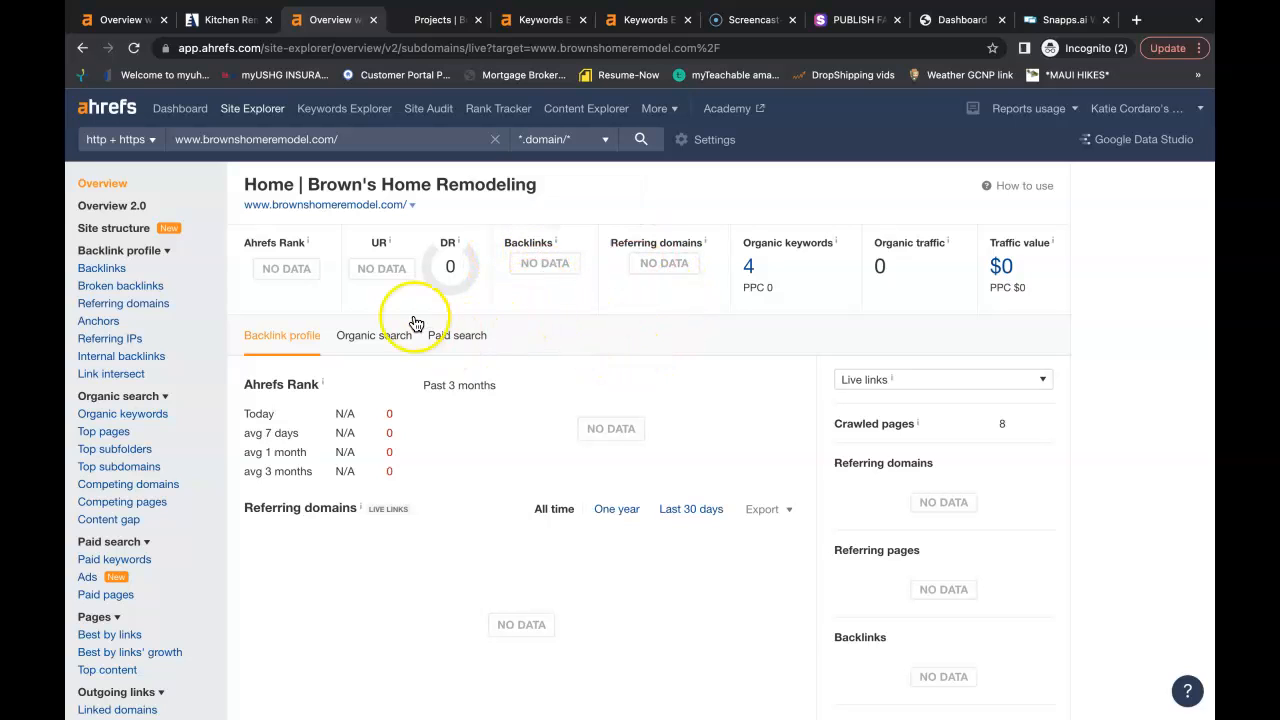
pyautogui.moveTo(448, 278)
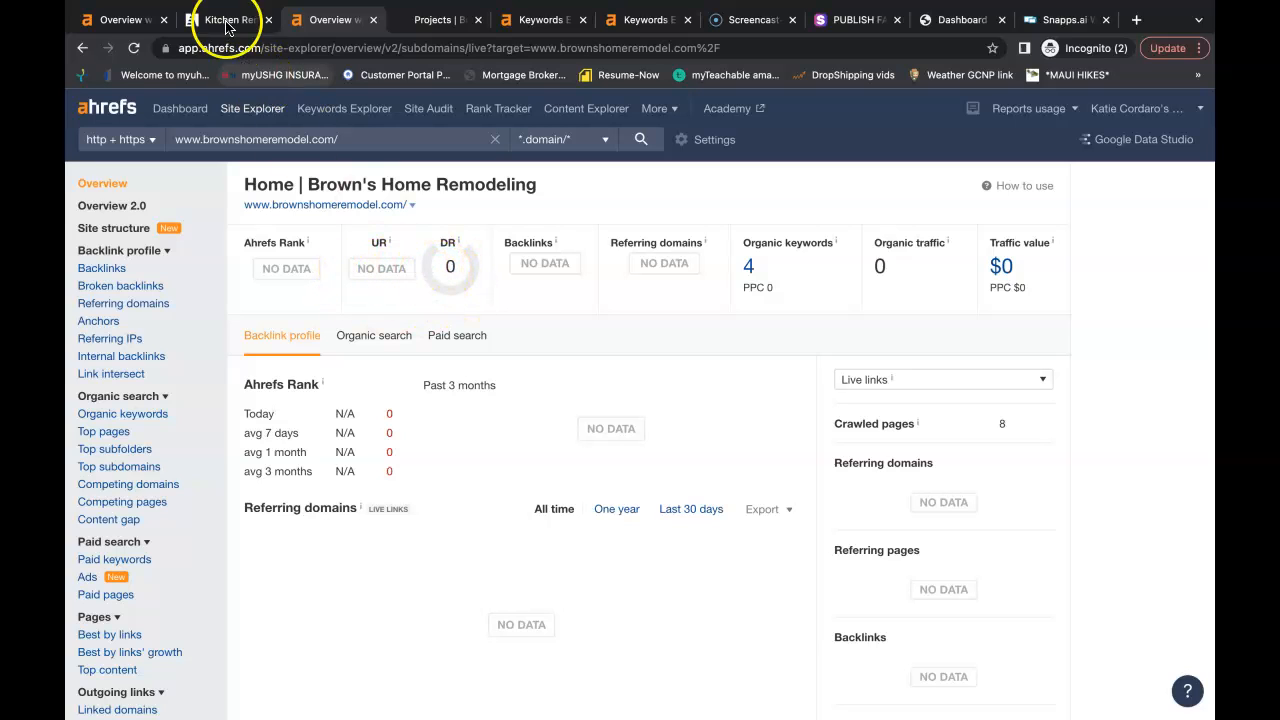
# Read Stratton Exteriors' kitchen remodeling page down to the Kitchen Remodel Nashville heading and highlight it.
pyautogui.click(224, 20)
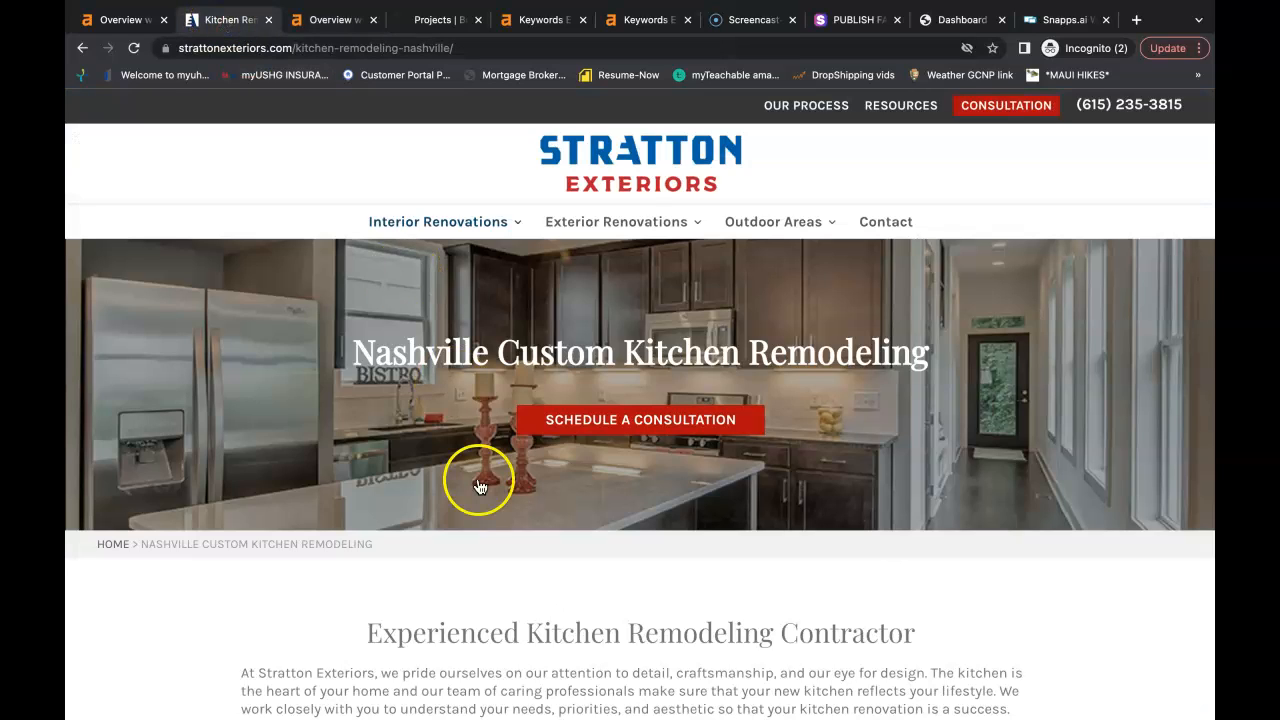
pyautogui.moveTo(360, 640)
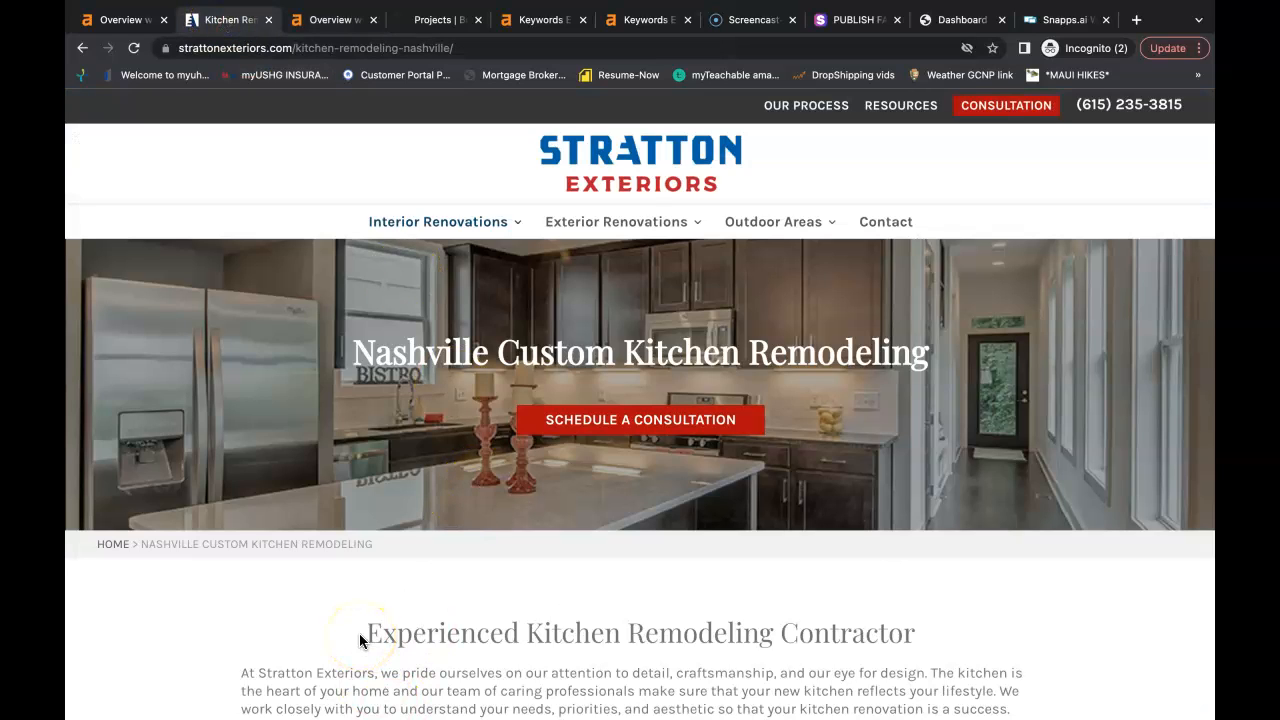
pyautogui.scroll(-3)
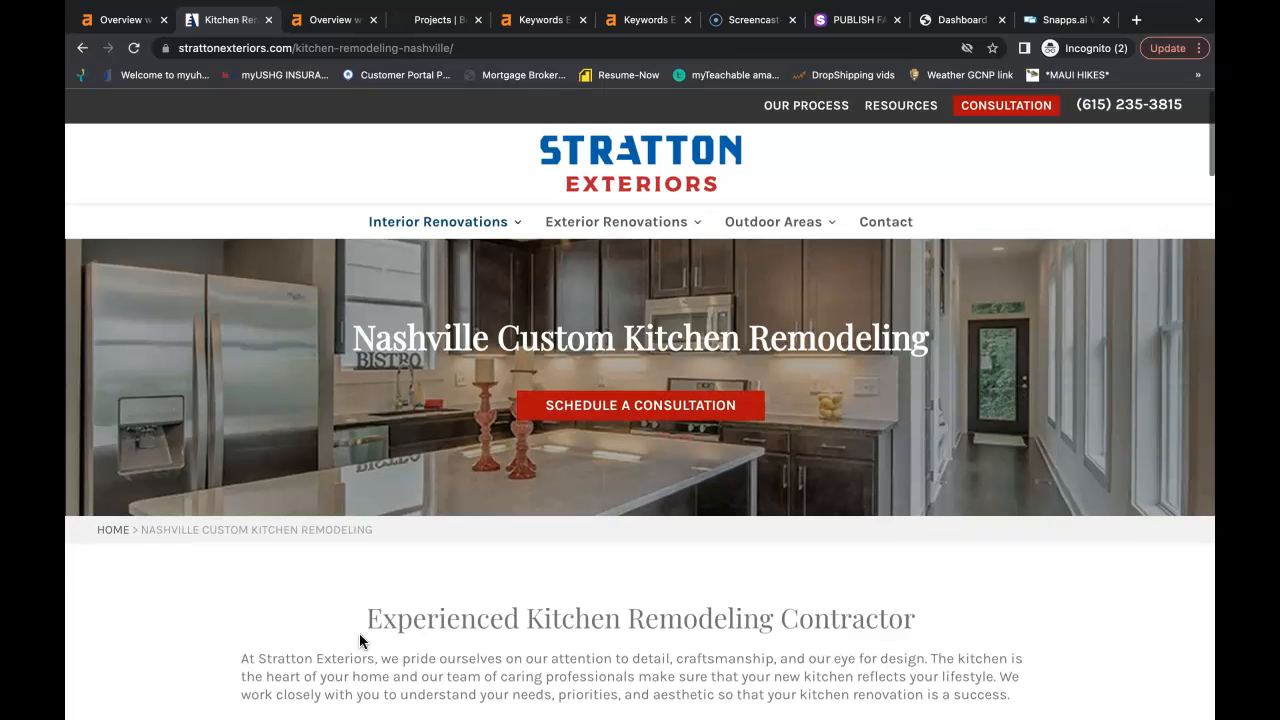
pyautogui.scroll(-3)
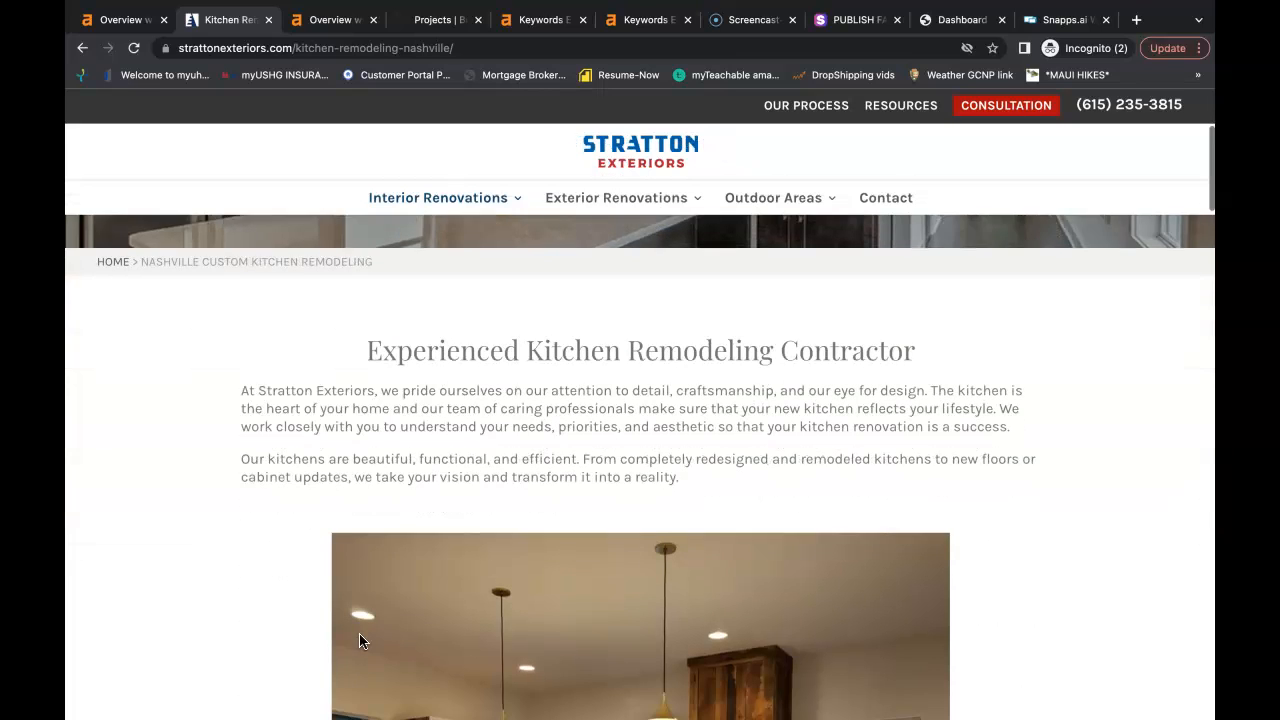
pyautogui.scroll(-3)
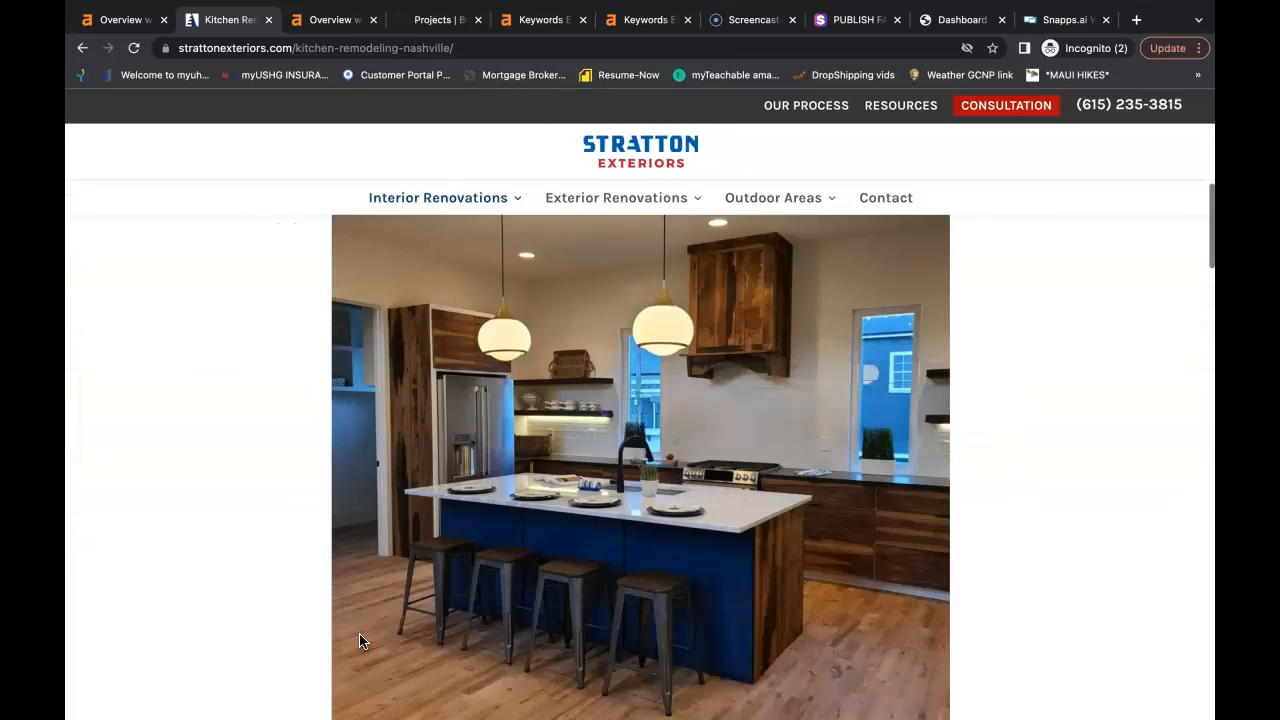
pyautogui.scroll(-3)
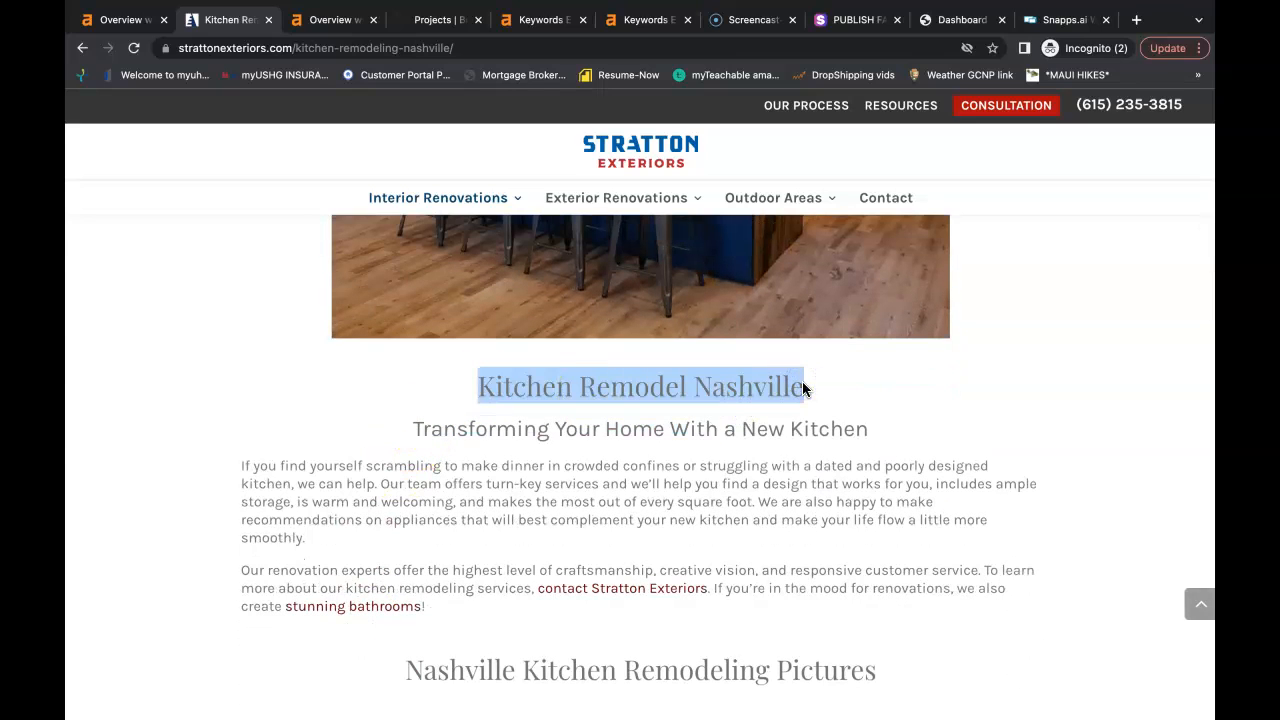
pyautogui.scroll(-3)
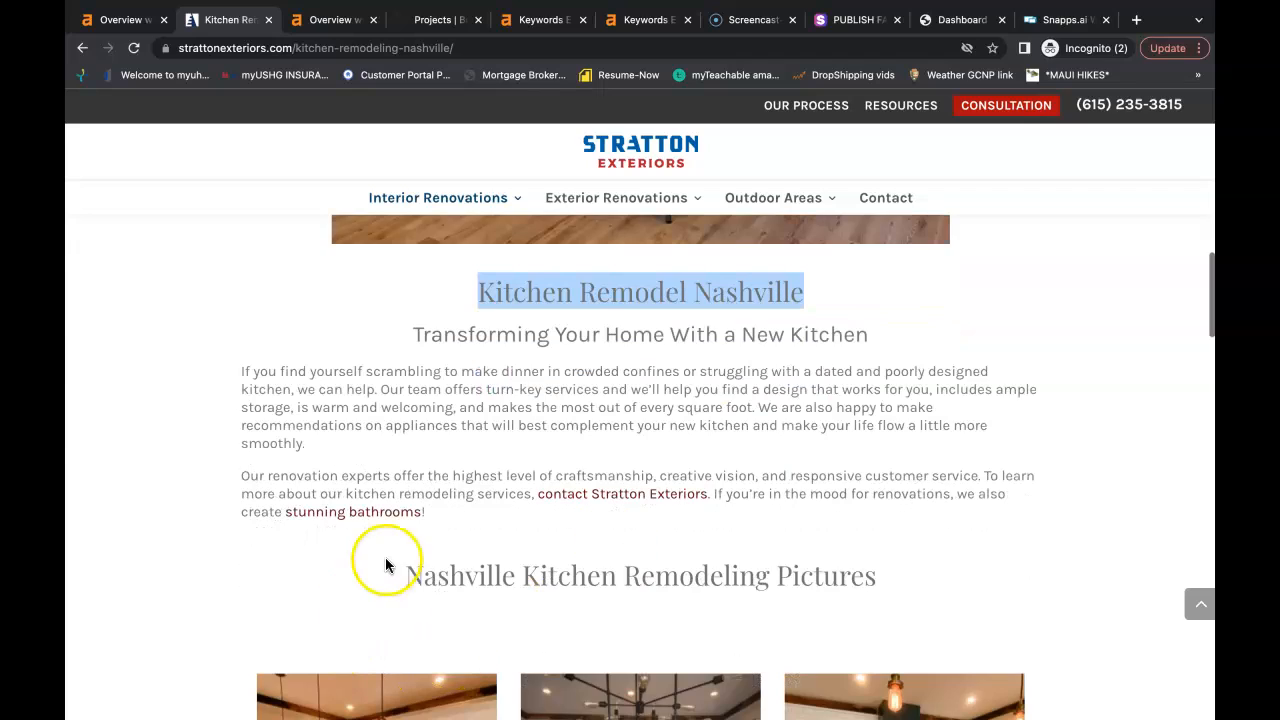
pyautogui.moveTo(388, 560); pyautogui.dragTo(764, 574)
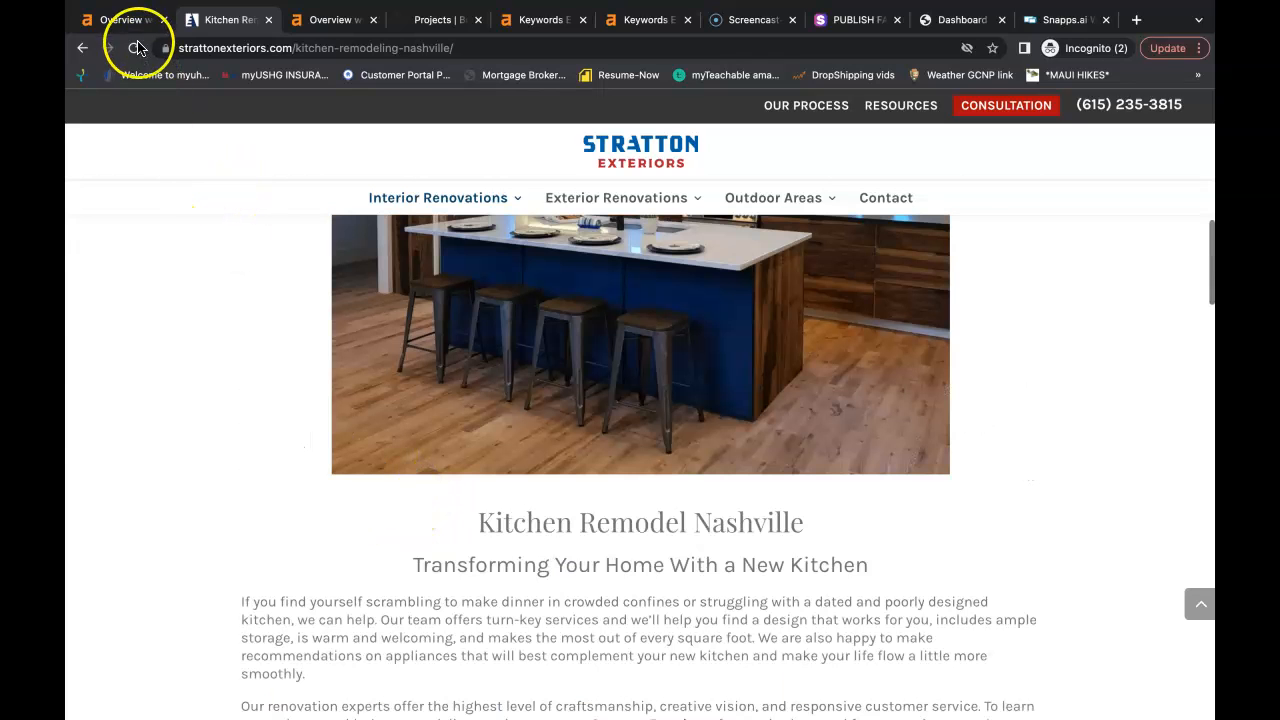
# View strattonexteriors.com's Ahrefs overview and highlight its 1.2K organic traffic figure.
pyautogui.click(120, 20)
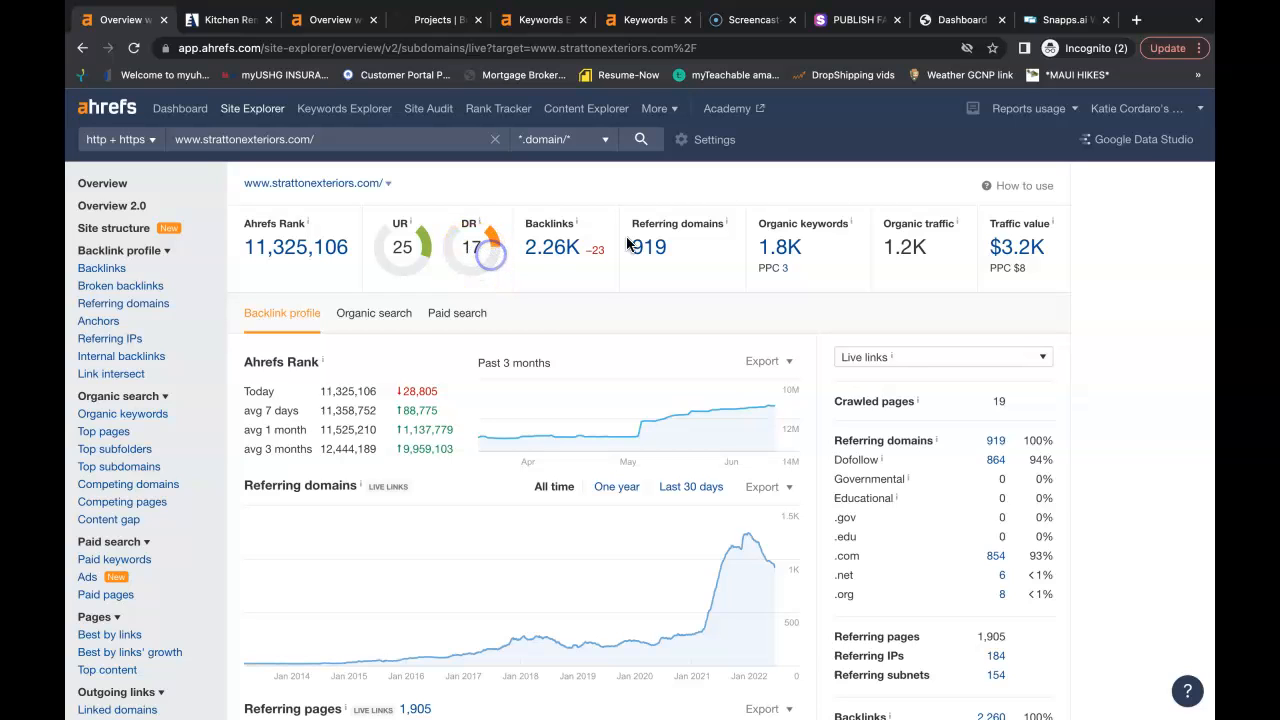
pyautogui.moveTo(910, 284)
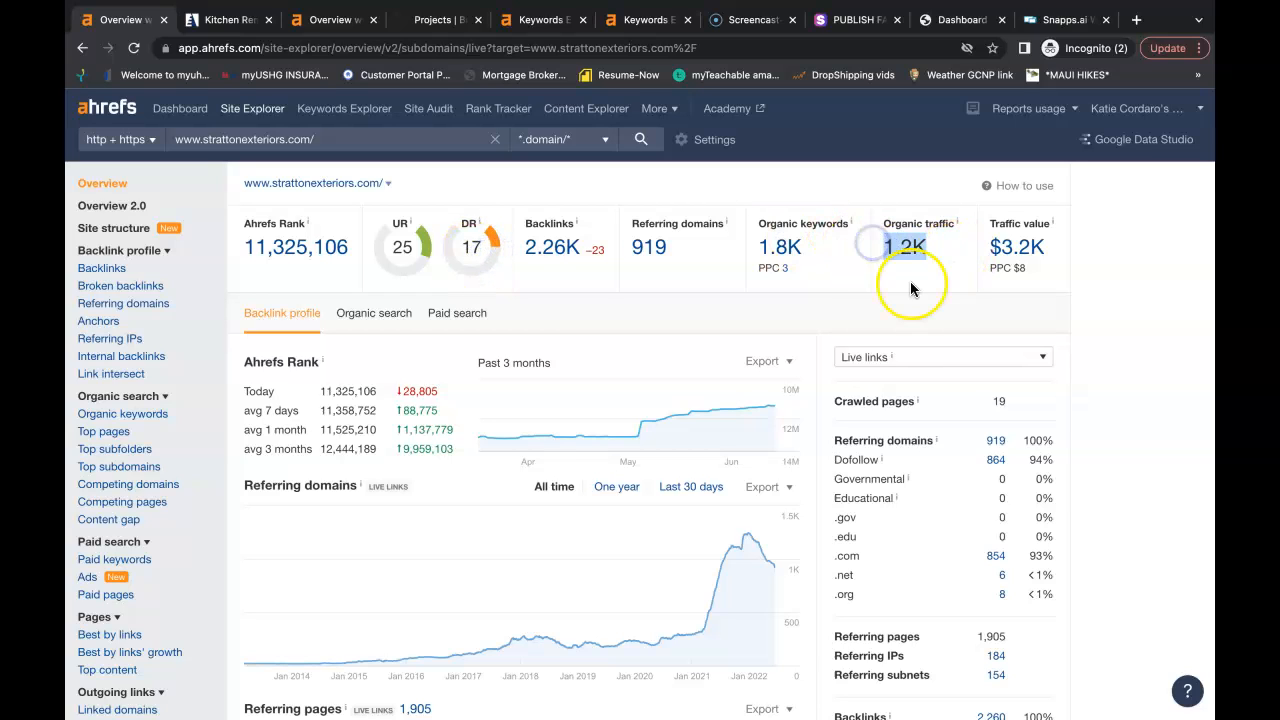
pyautogui.doubleClick(904, 248)
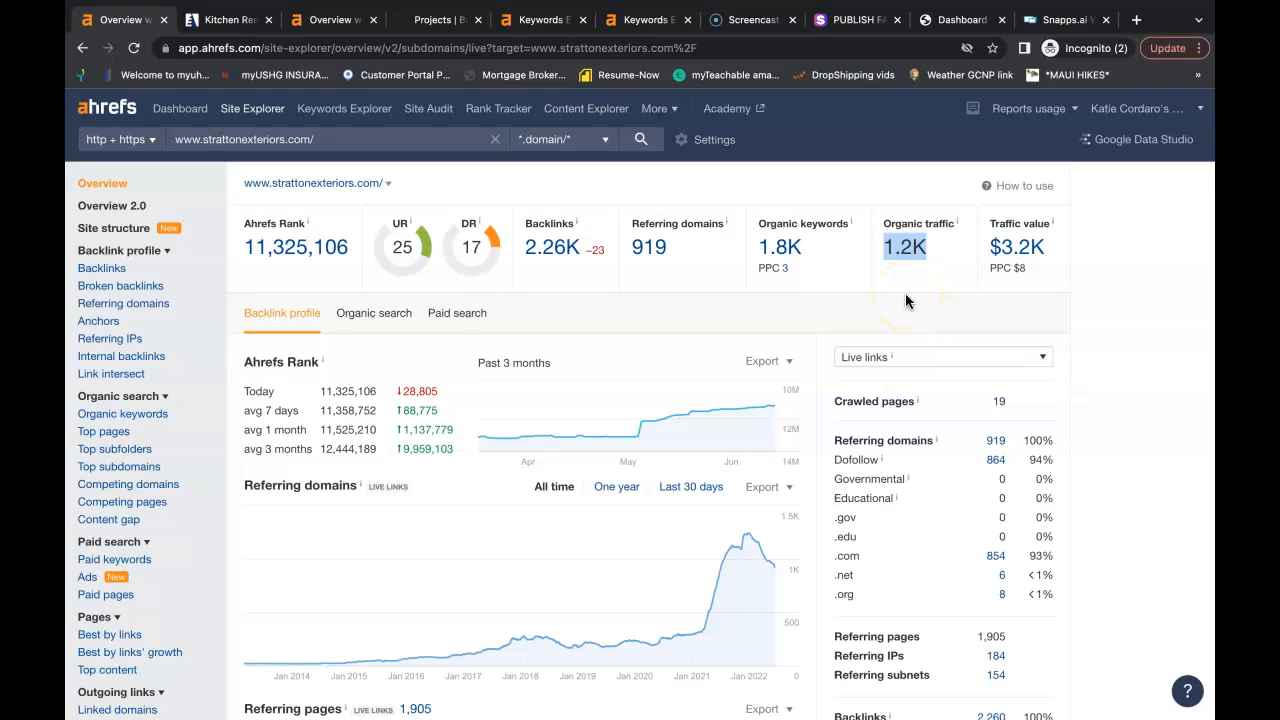
pyautogui.moveTo(838, 256)
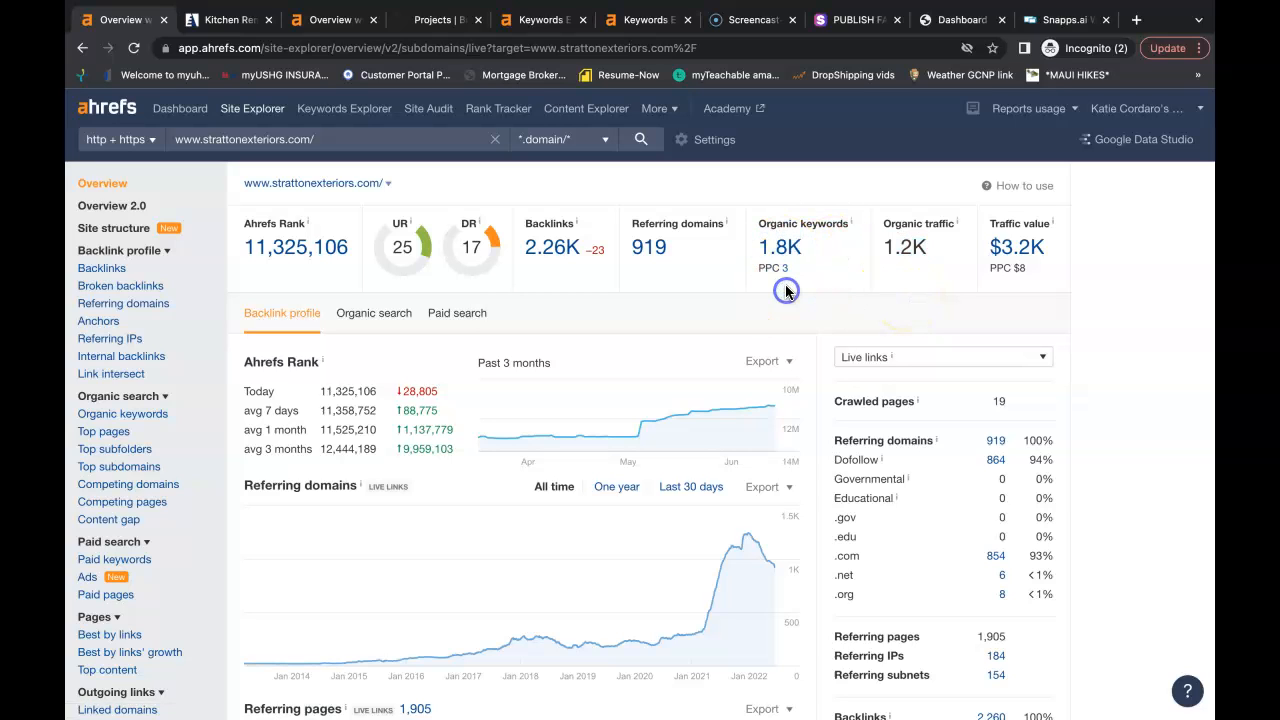
pyautogui.moveTo(708, 248)
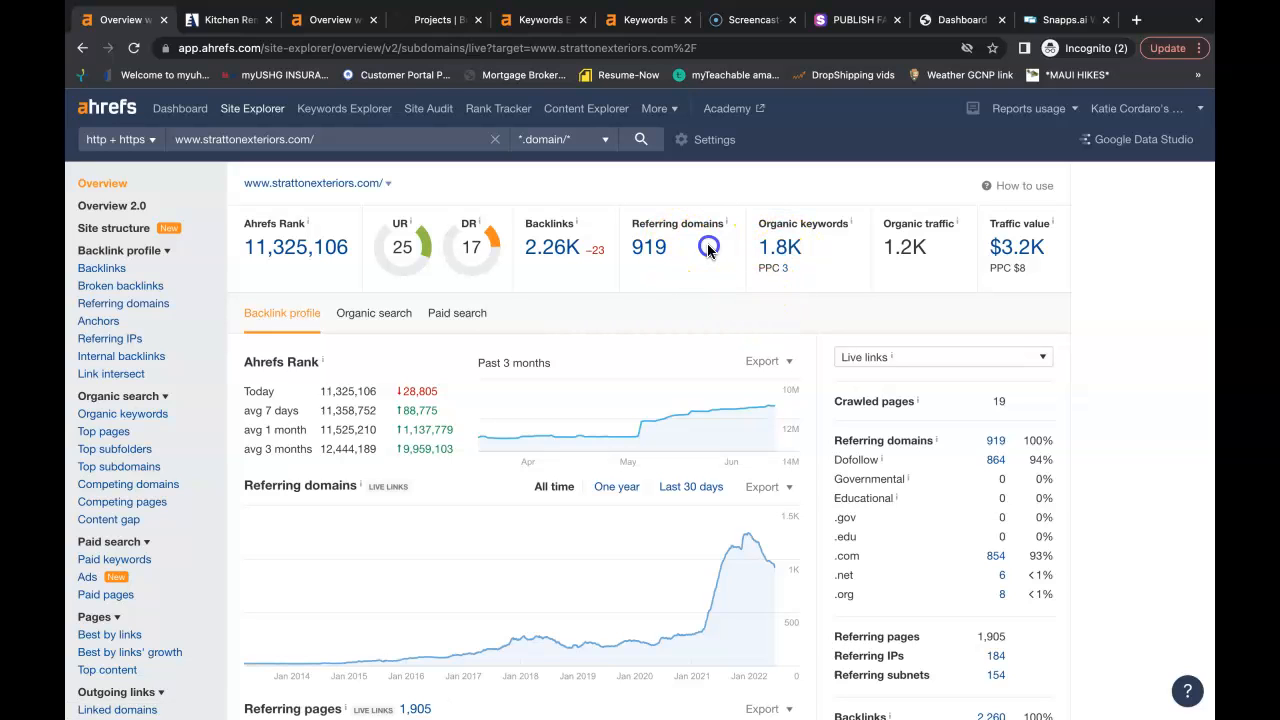
pyautogui.moveTo(552, 256)
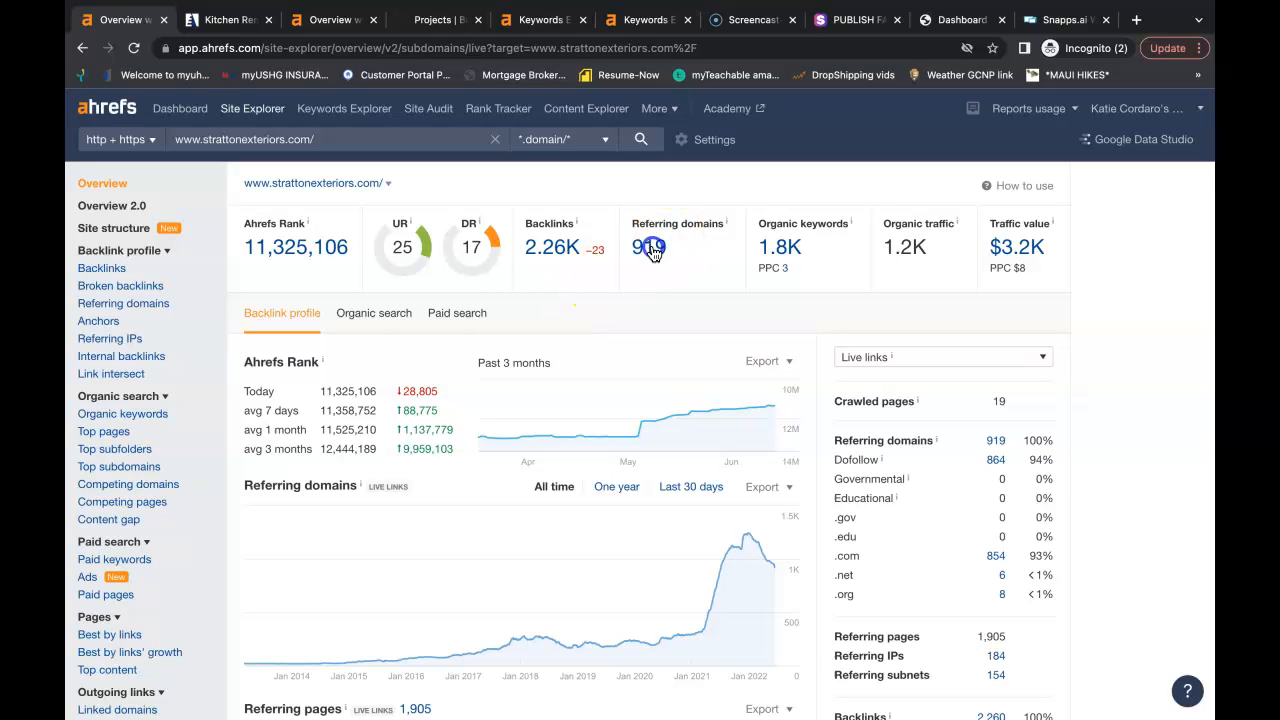
# Look through strattonexteriors.com's 919 referring domains, then return to the Stratton kitchen page.
pyautogui.click(648, 248)
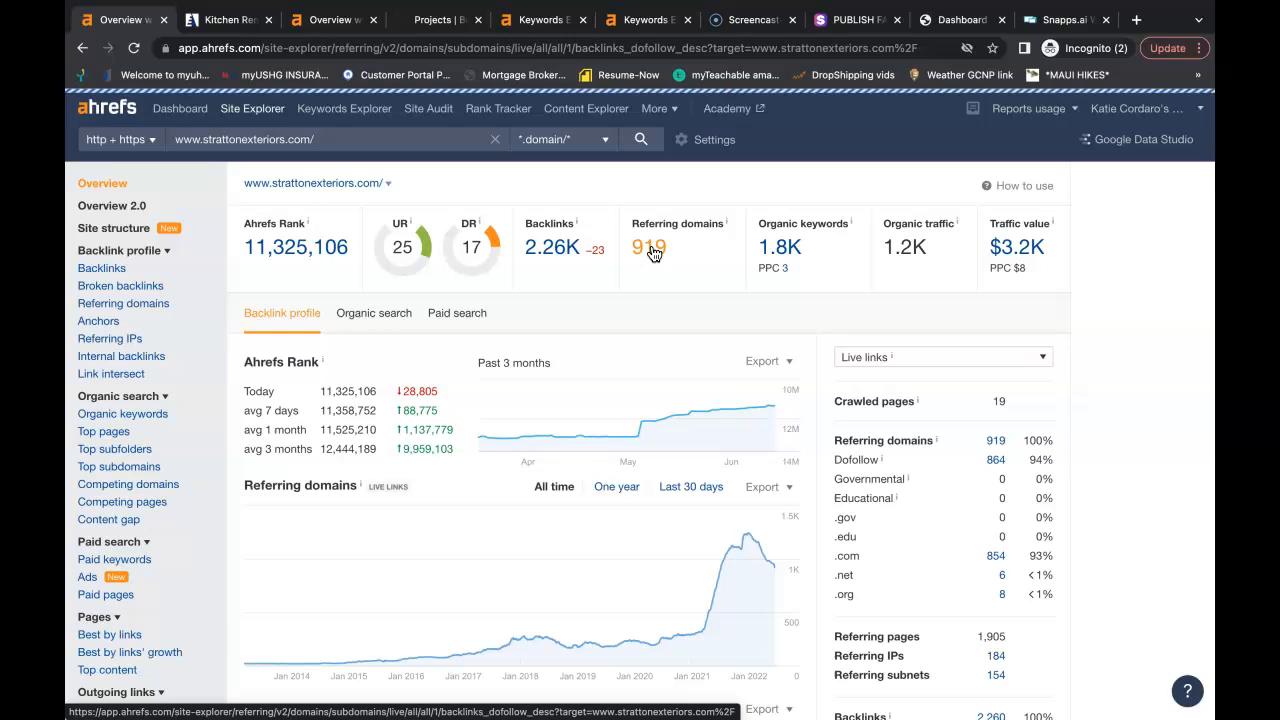
pyautogui.click(648, 248)
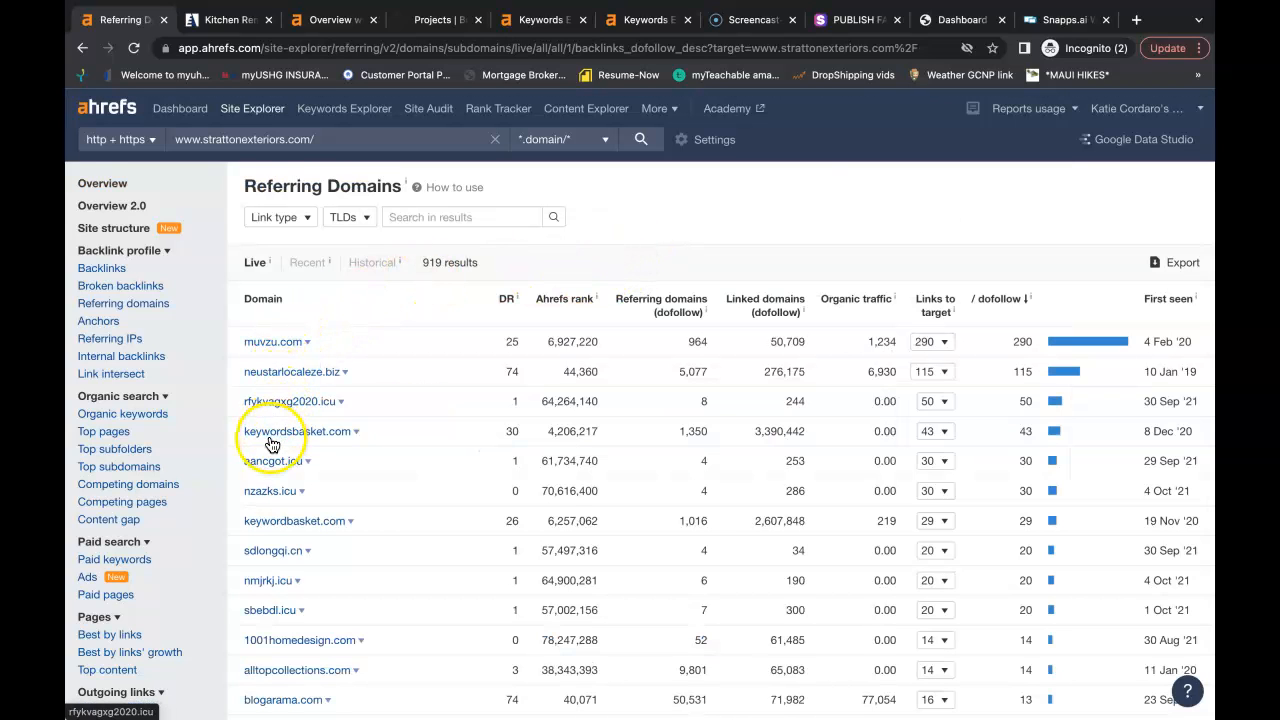
pyautogui.scroll(-3)
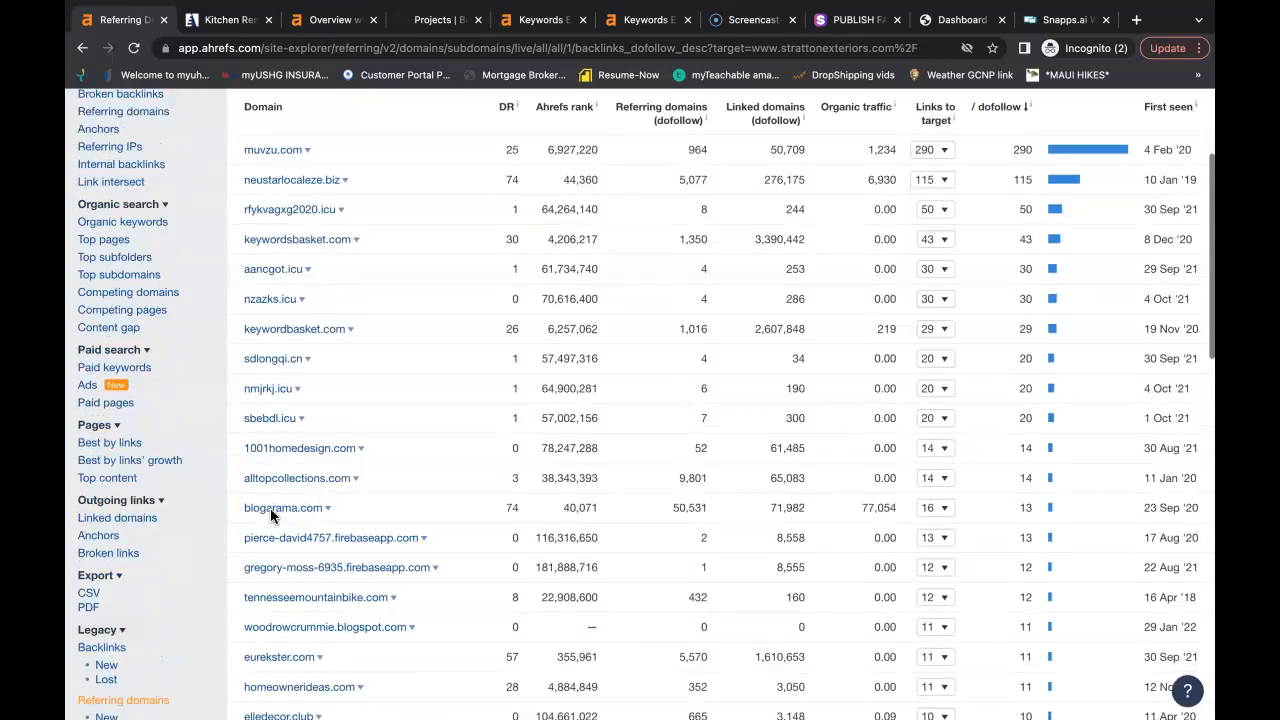
pyautogui.scroll(-3)
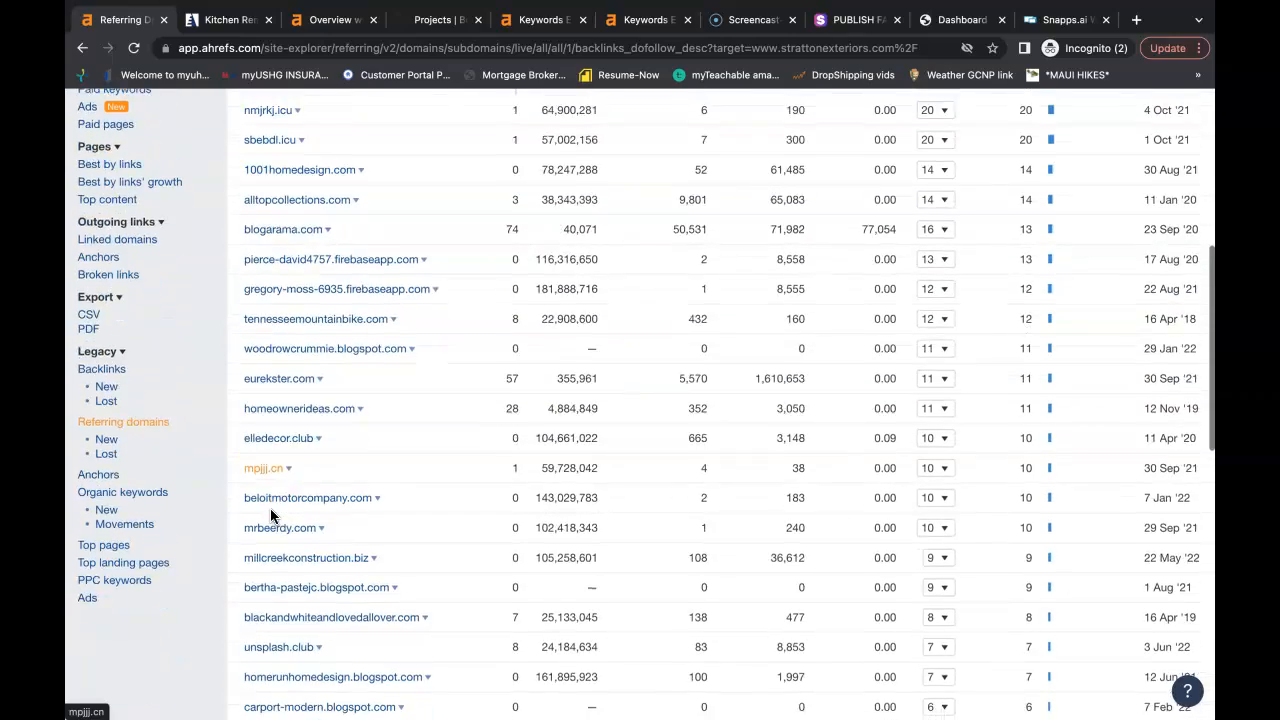
pyautogui.scroll(-3)
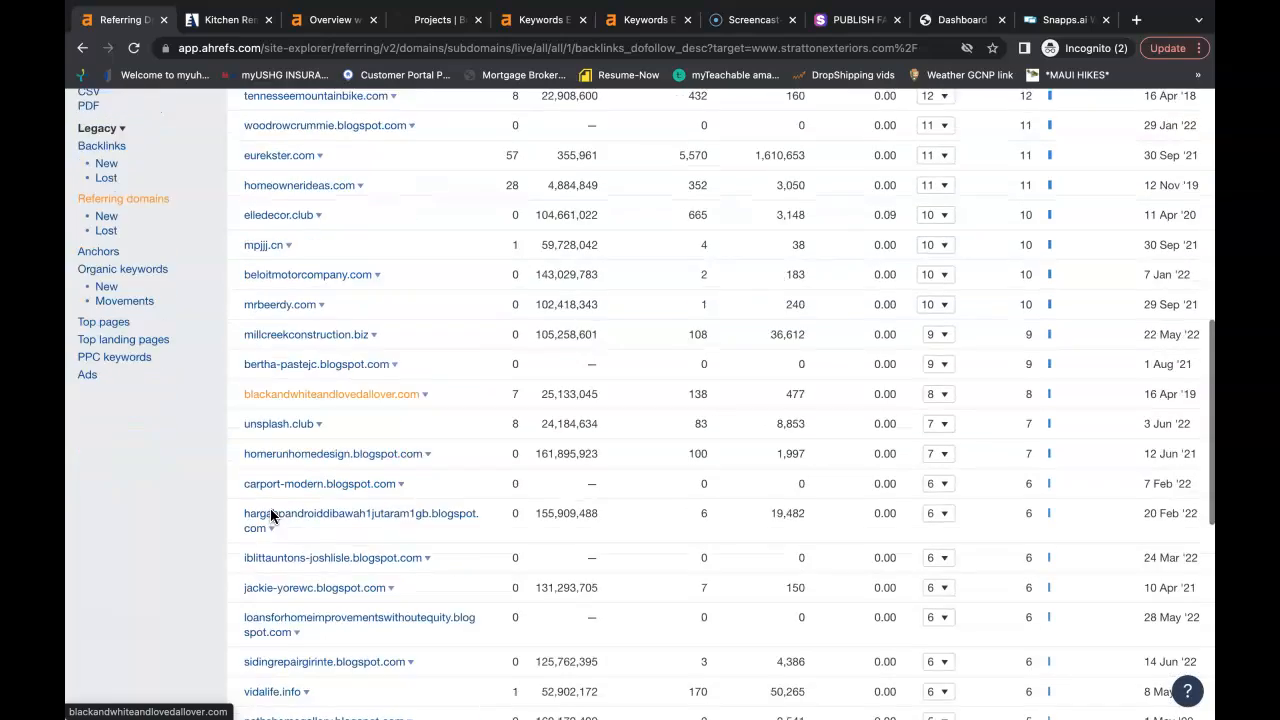
pyautogui.scroll(-3)
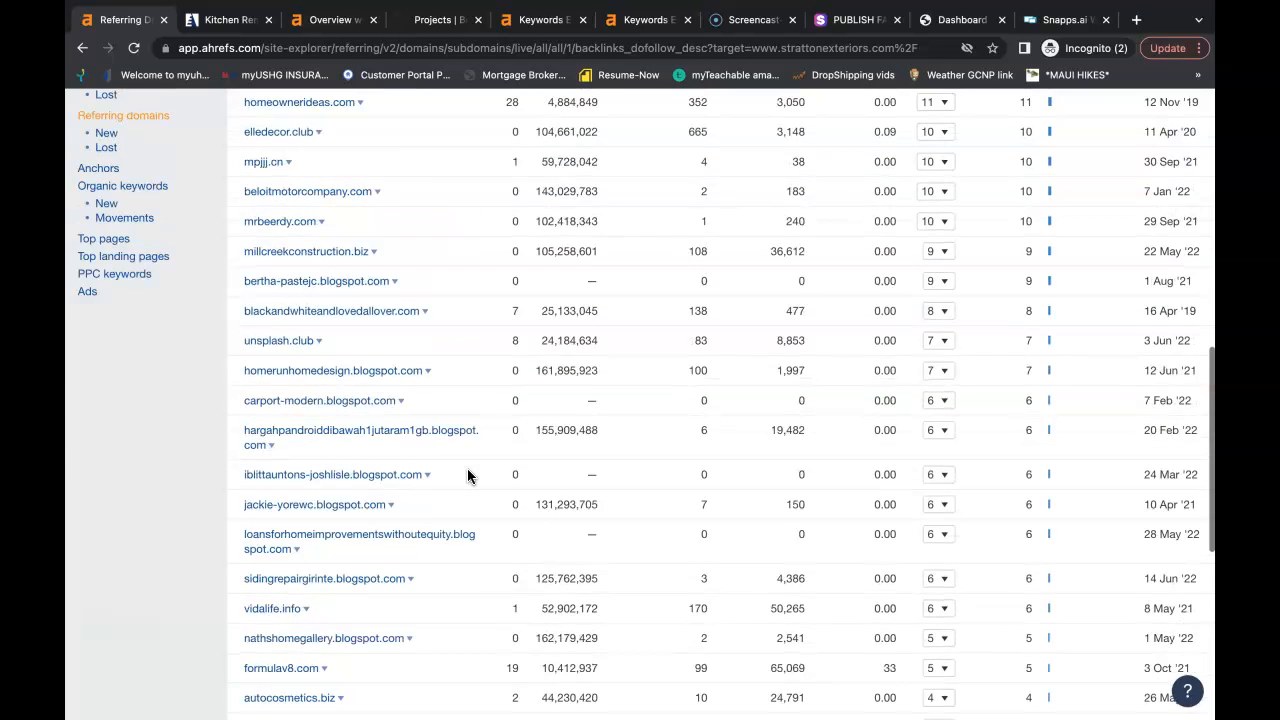
pyautogui.click(228, 20)
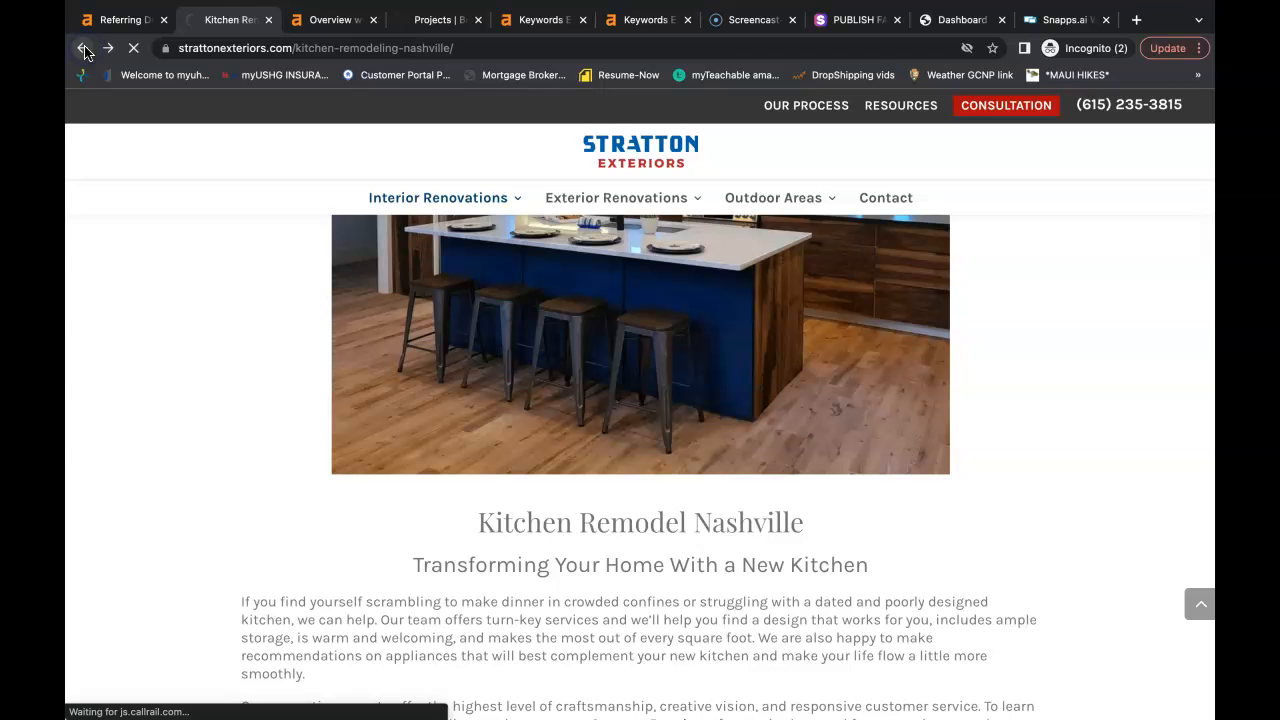
# Go back to Google results for kitchen remodeling nashville and view the local map pack.
pyautogui.click(84, 48)
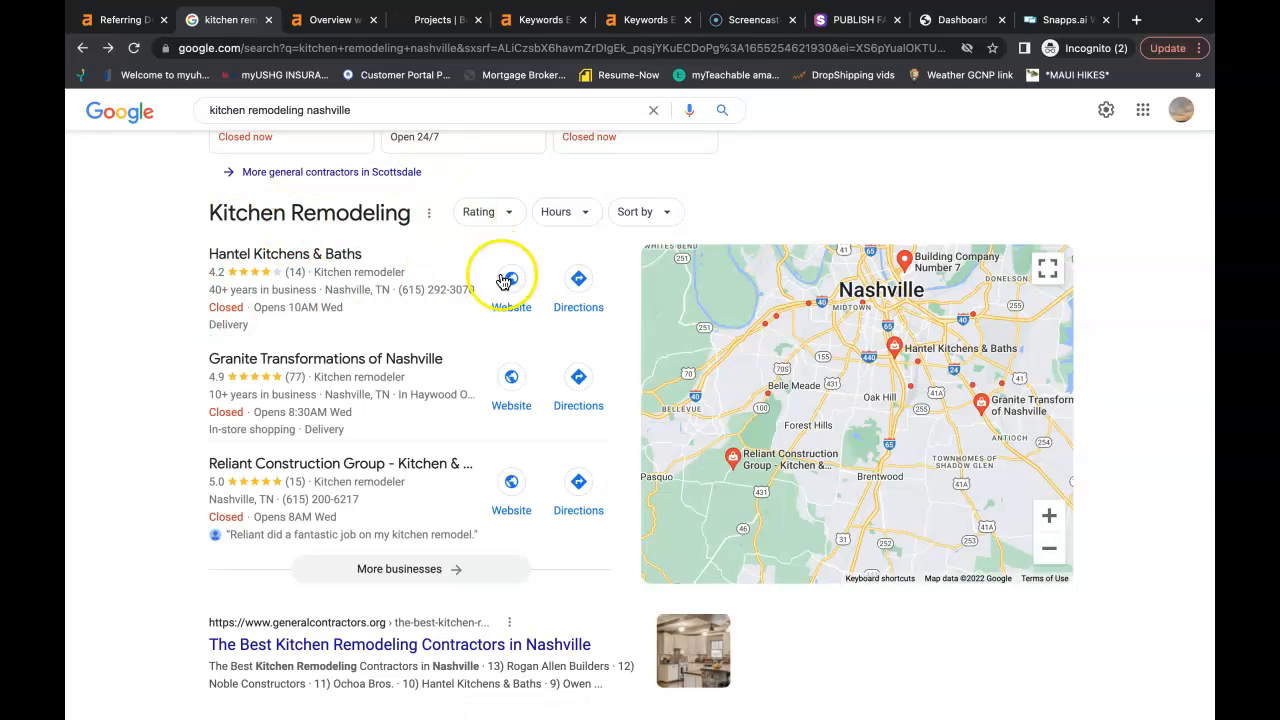
pyautogui.scroll(-3)
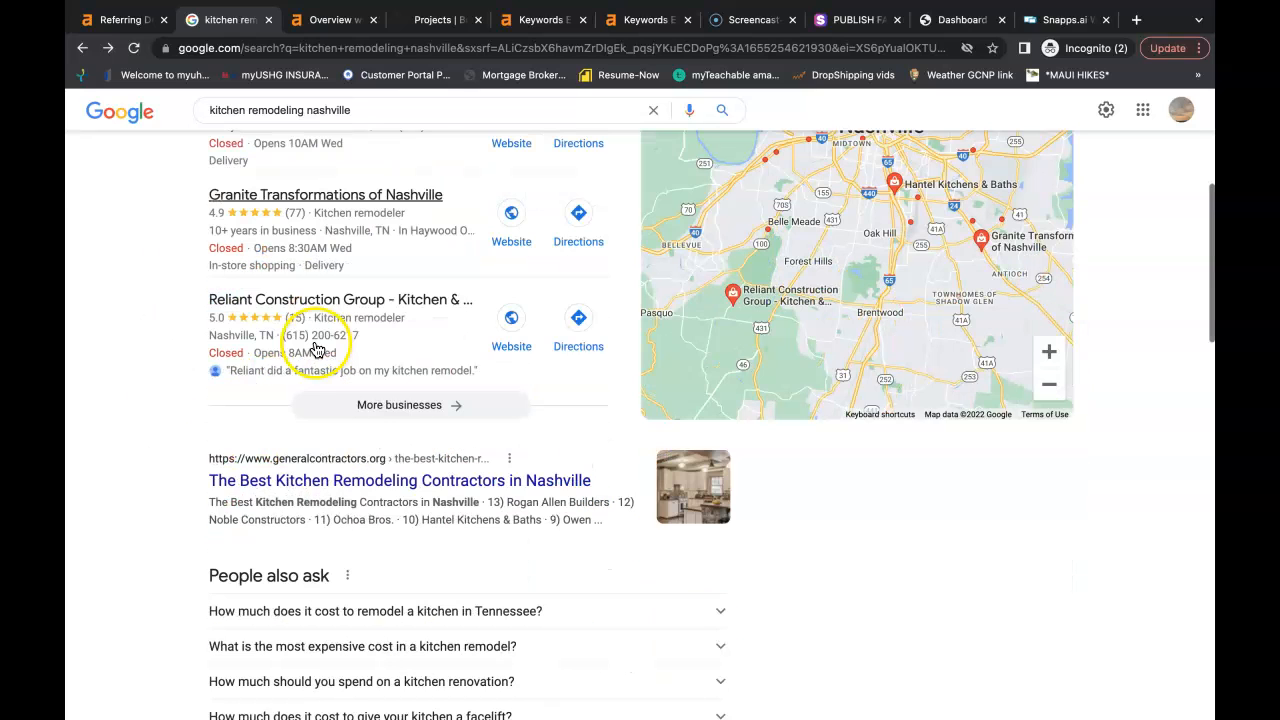